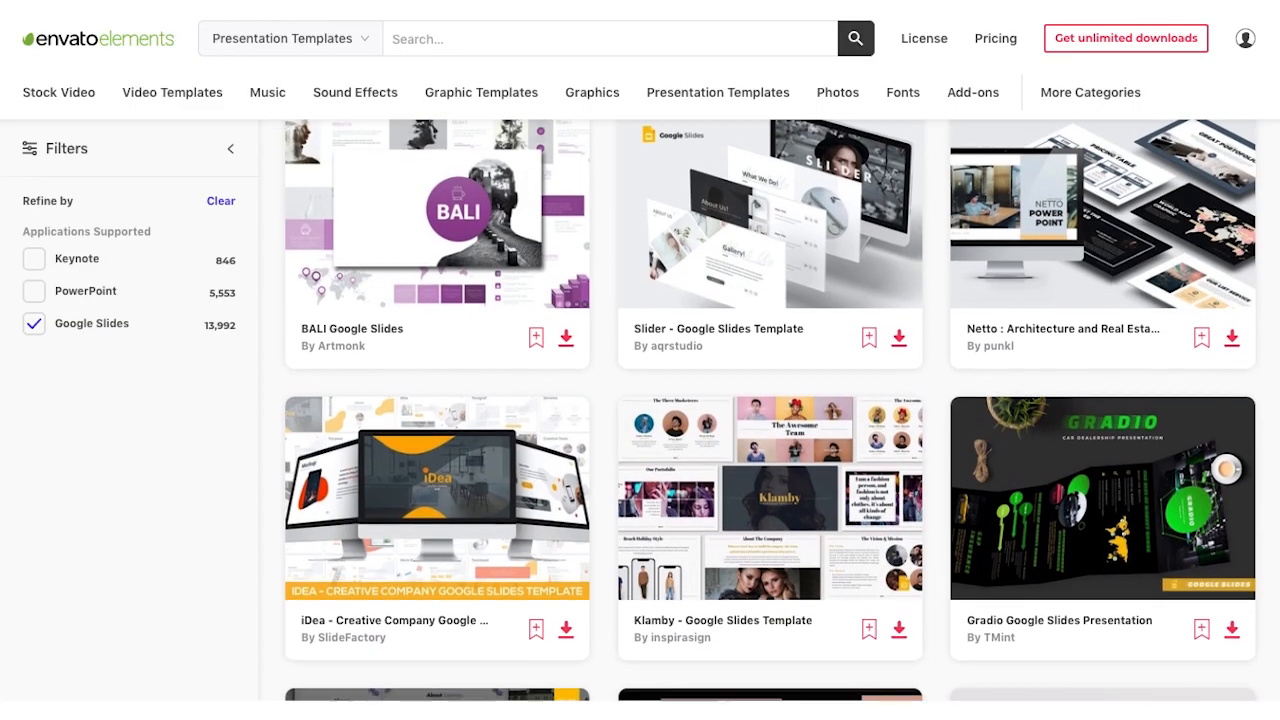
- Scroll through the page before starting the upload in Google Drive
scroll(down, 3)
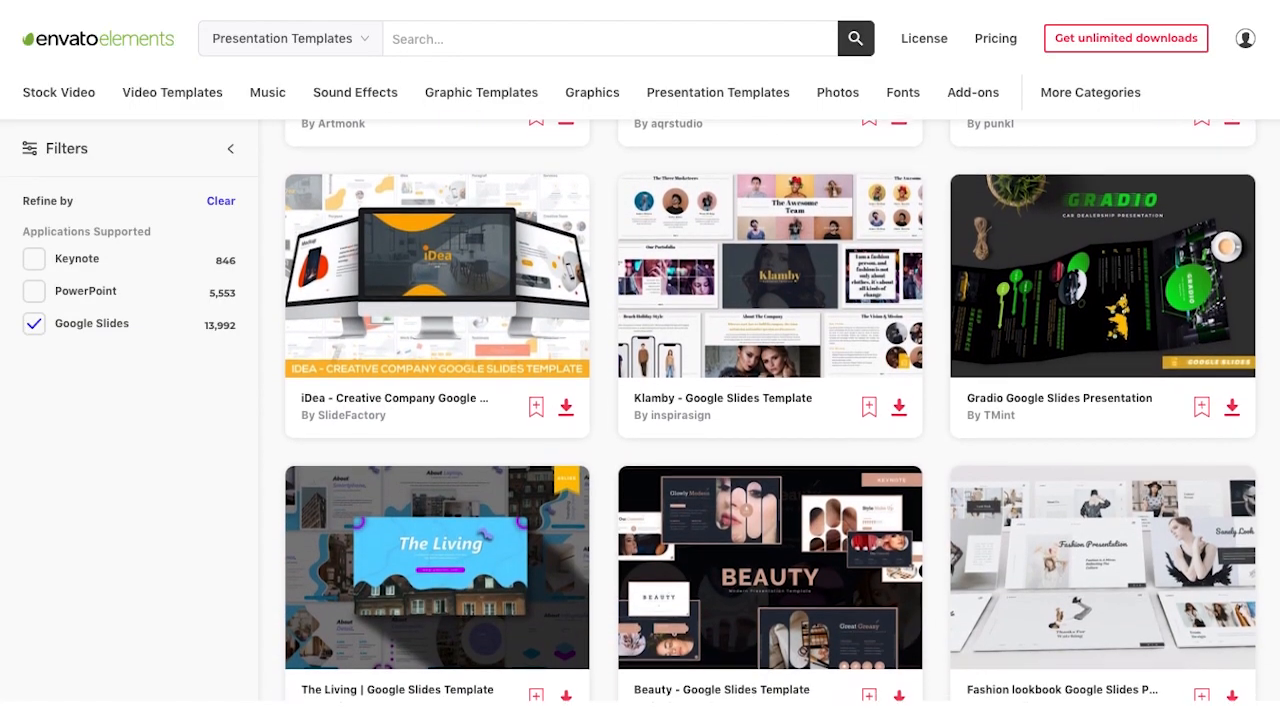
scroll(down, 3)
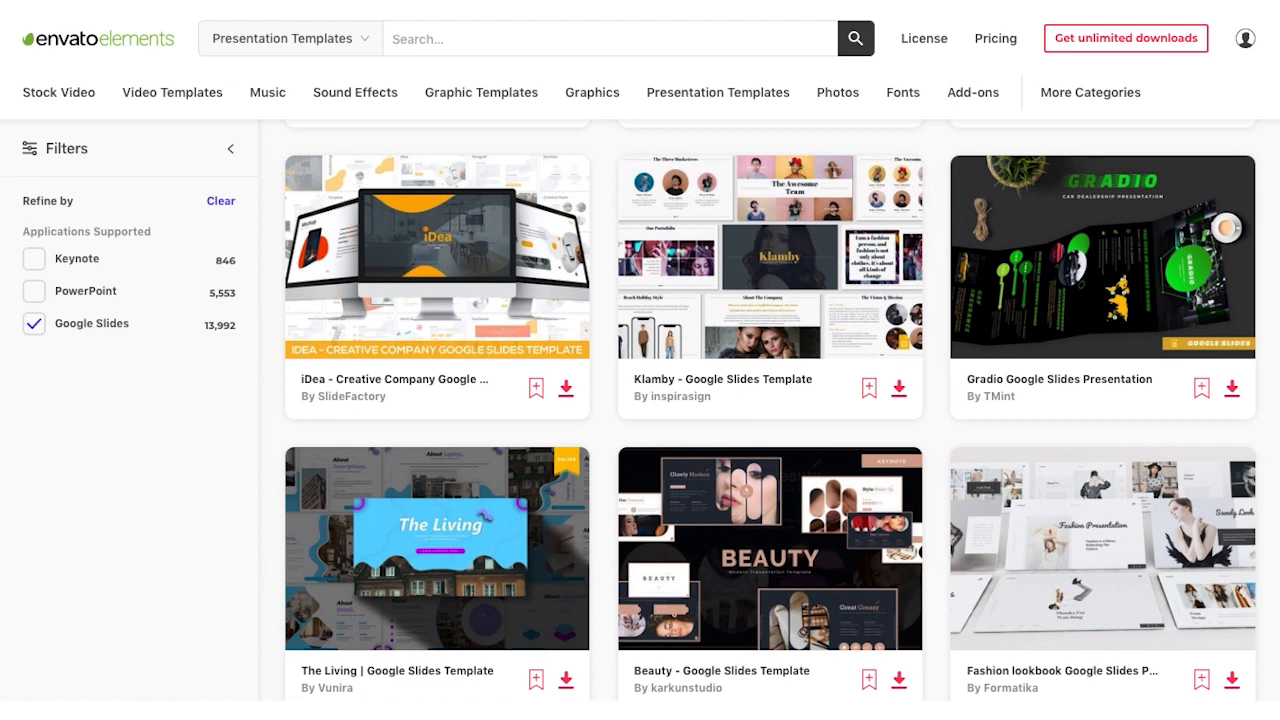
scroll(down, 3)
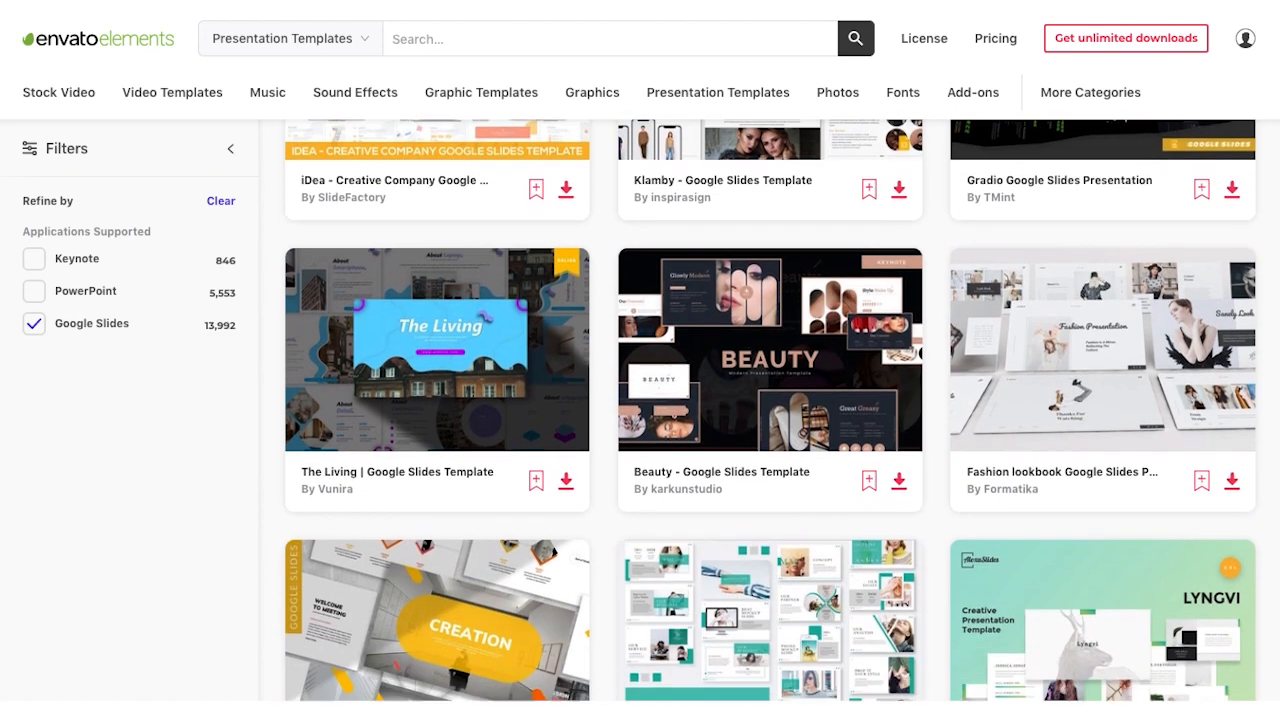
scroll(down, 3)
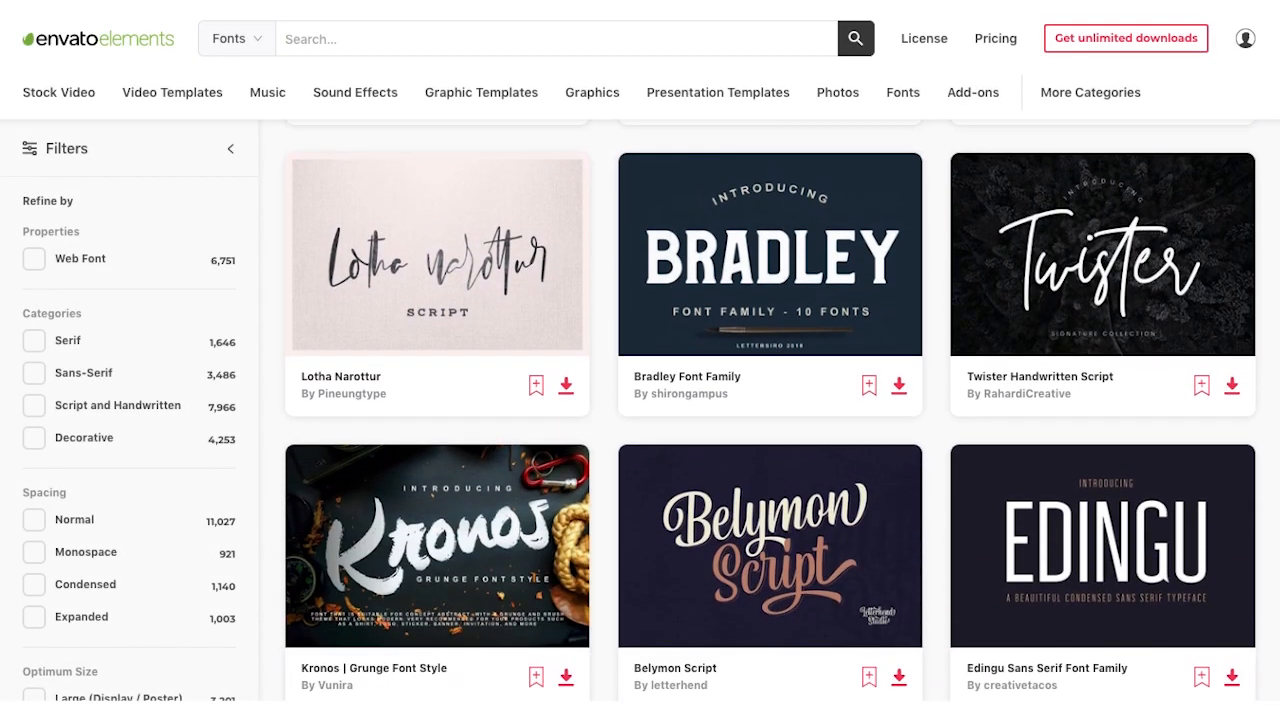
scroll(down, 3)
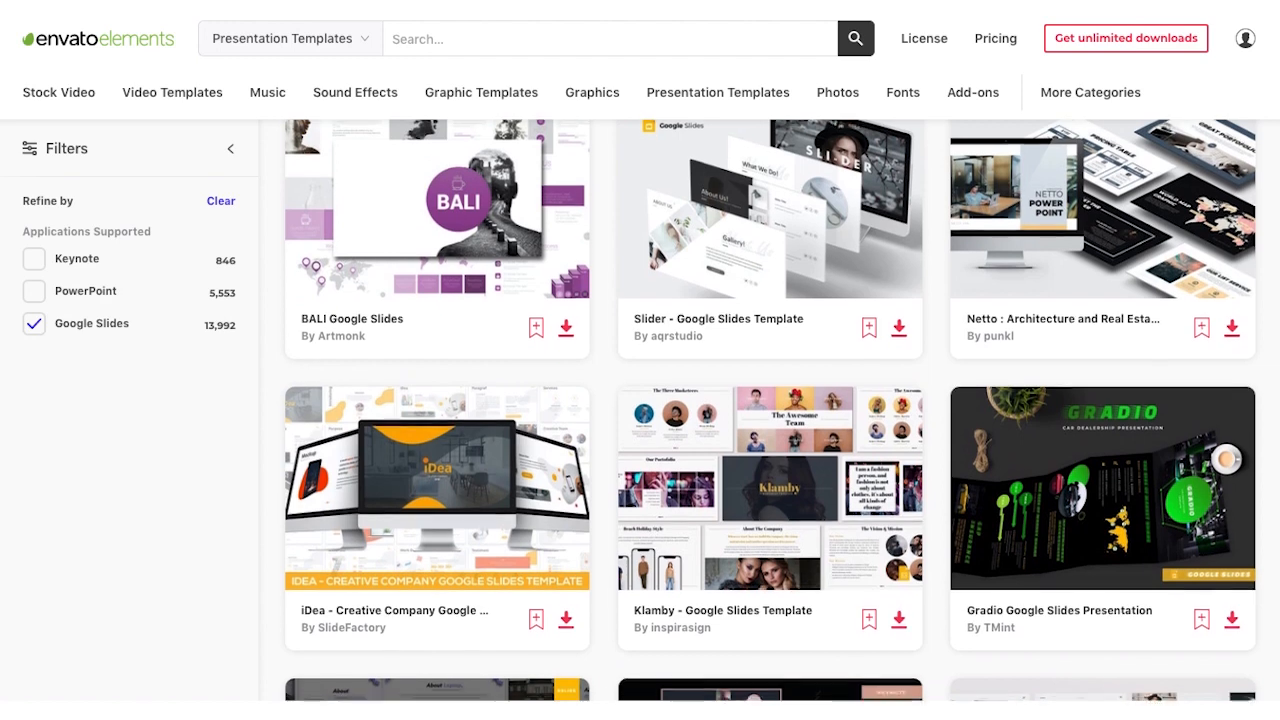
scroll(down, 3)
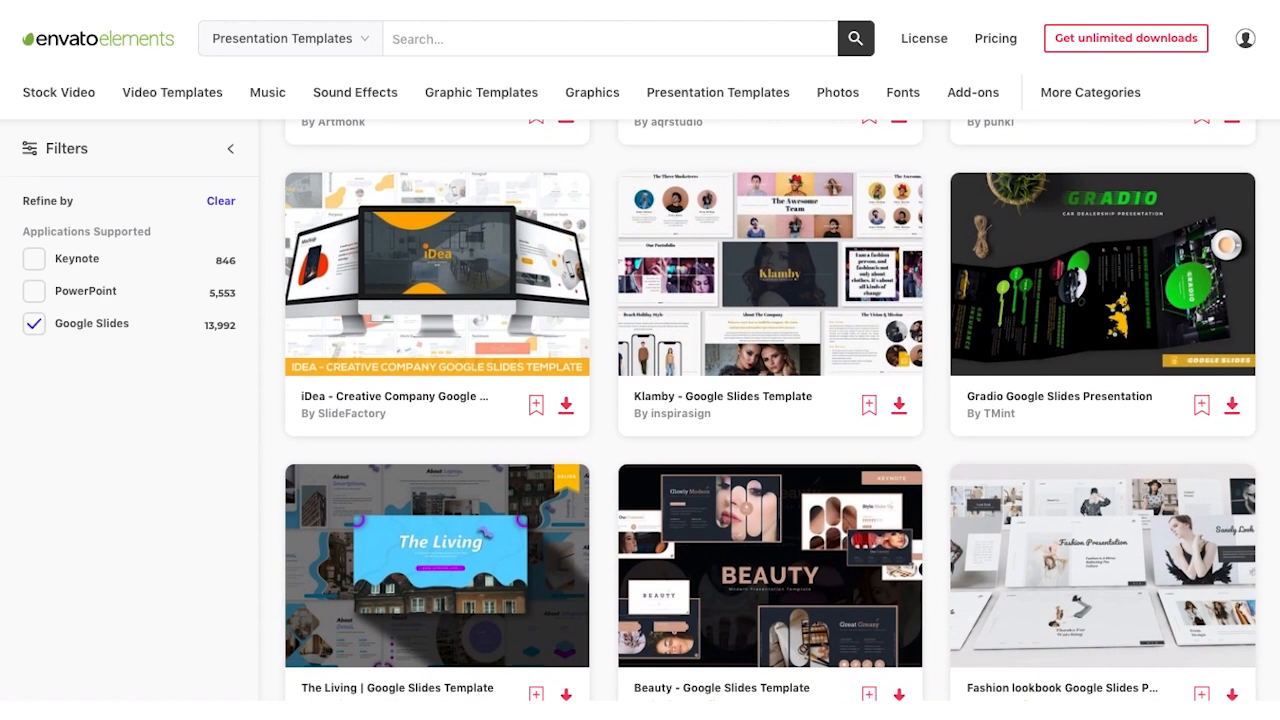
scroll(down, 3)
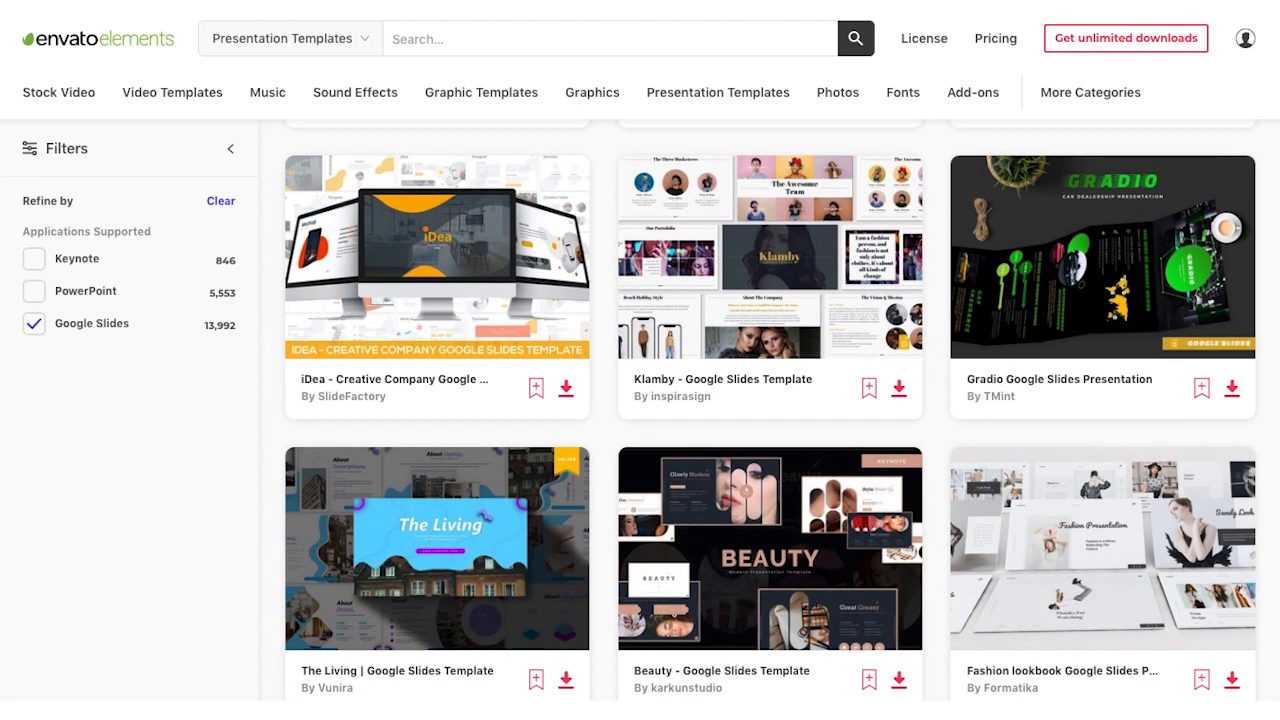
scroll(down, 3)
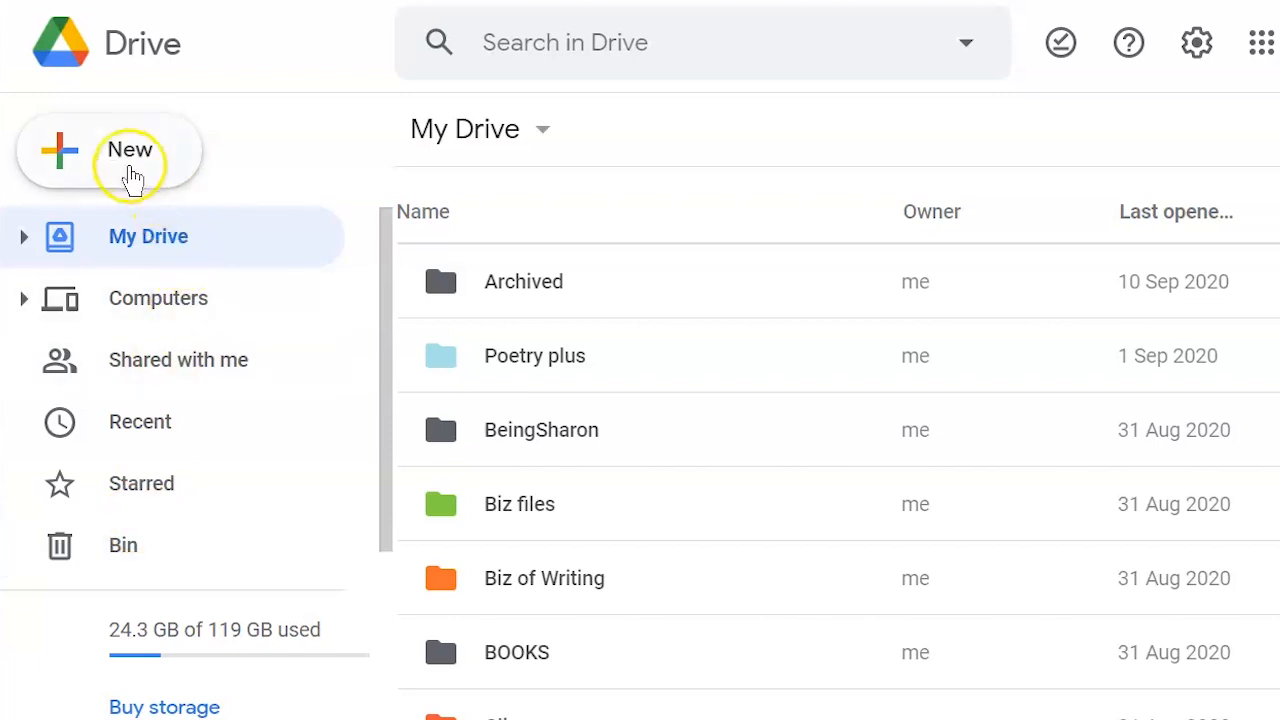
- Upload the 'Hasta Googleslides Presentation' file from Downloads via New > File upload
click(130, 150)
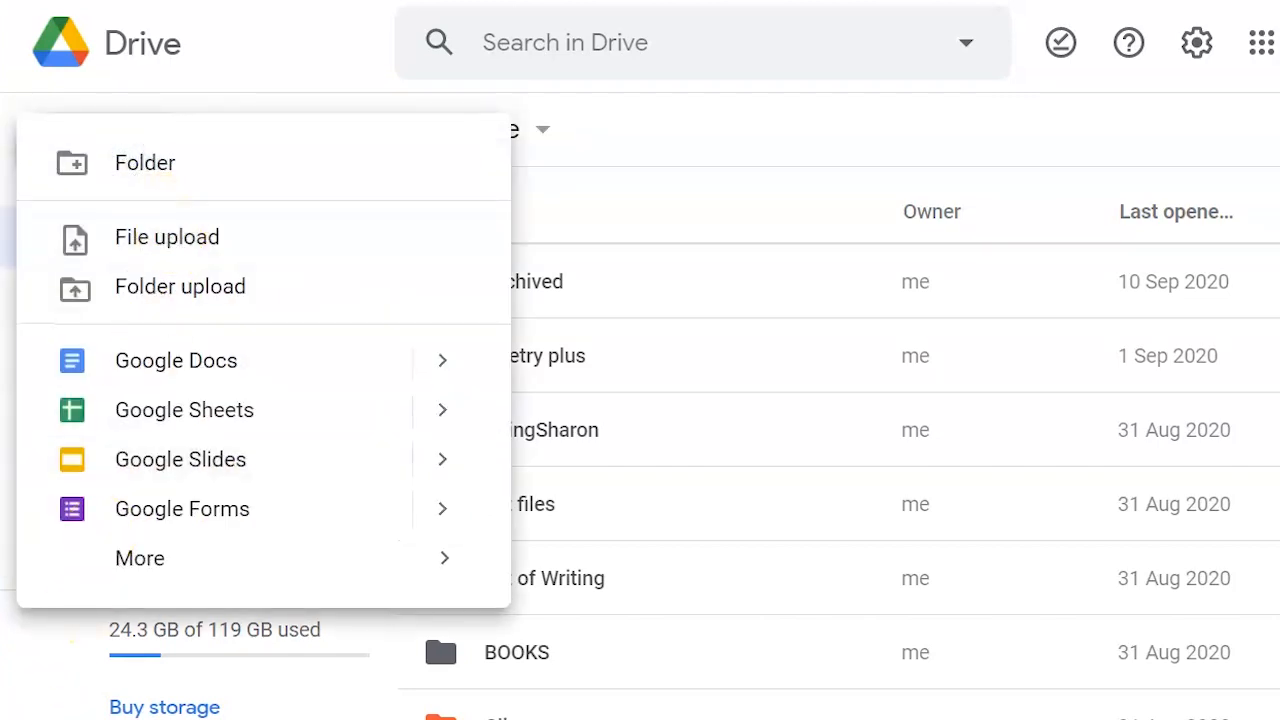
click(168, 236)
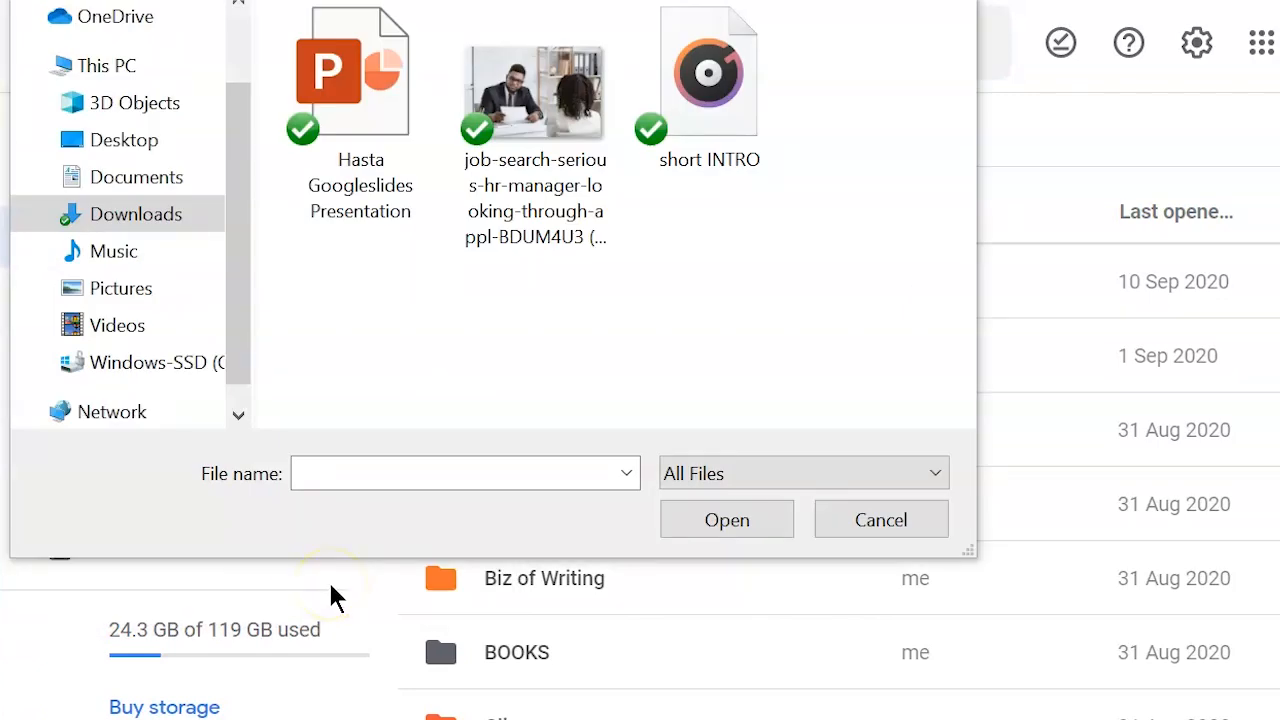
mouse_move(348, 584)
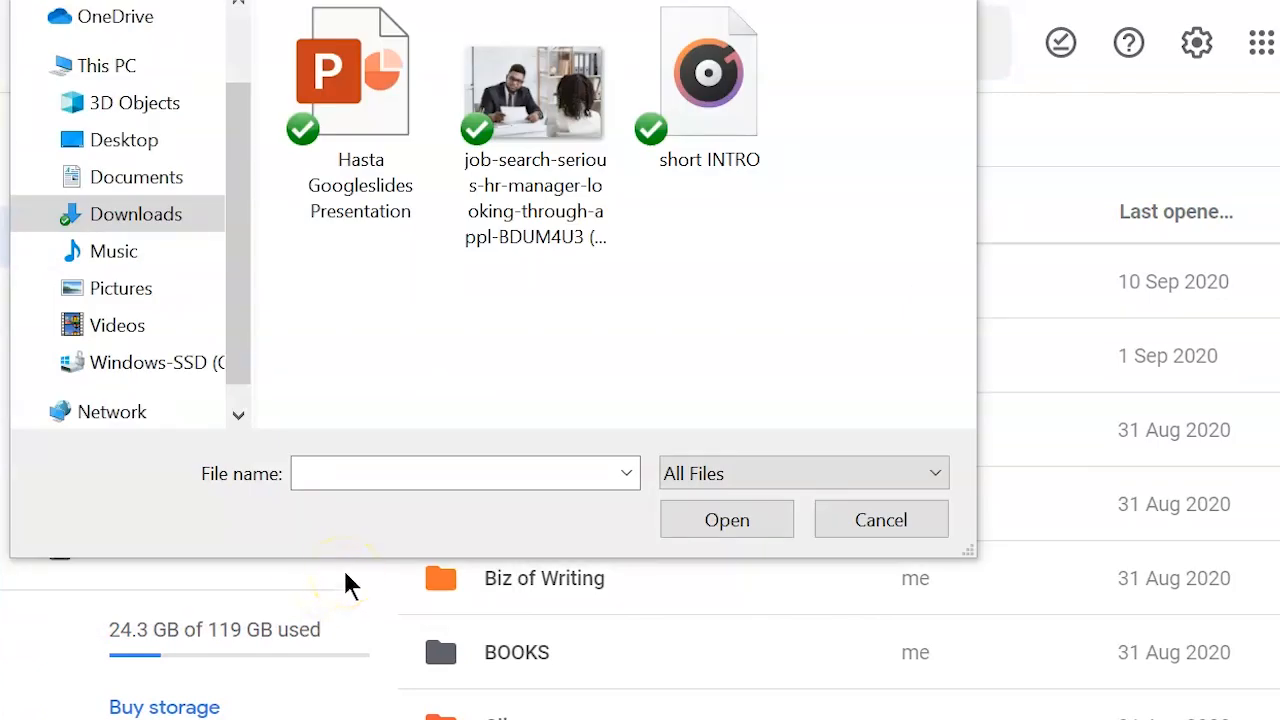
click(352, 76)
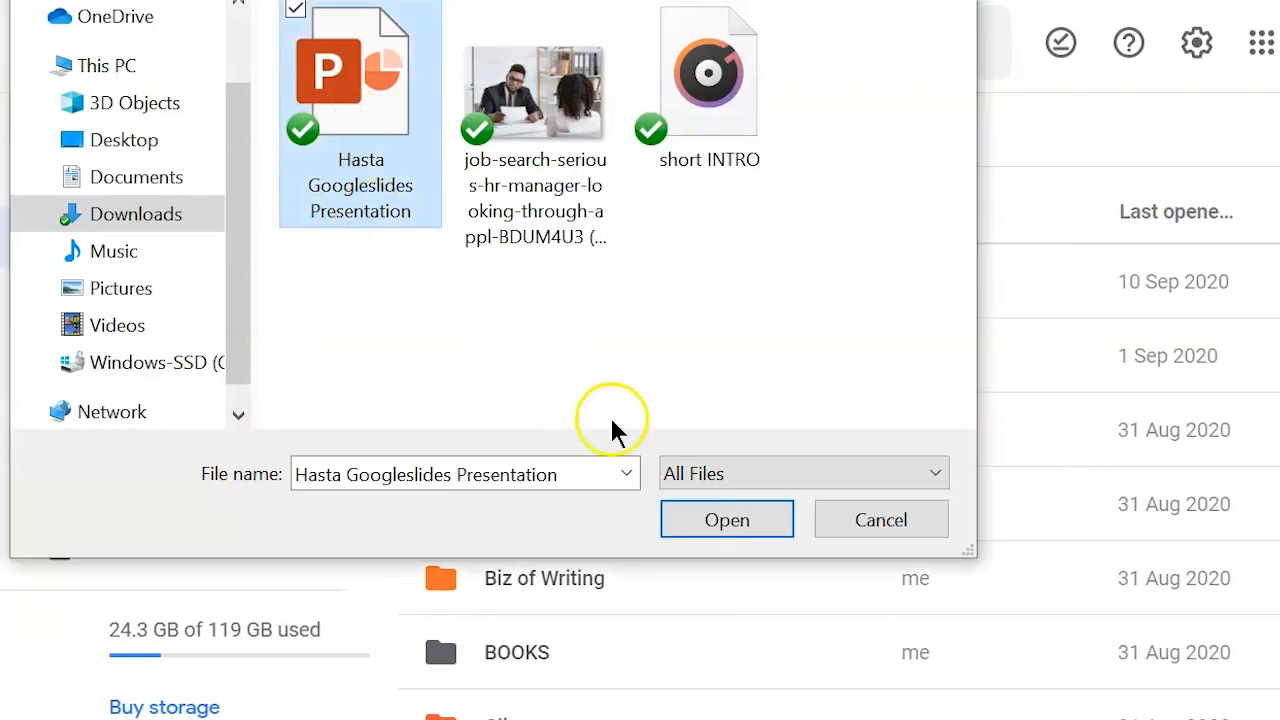
click(728, 520)
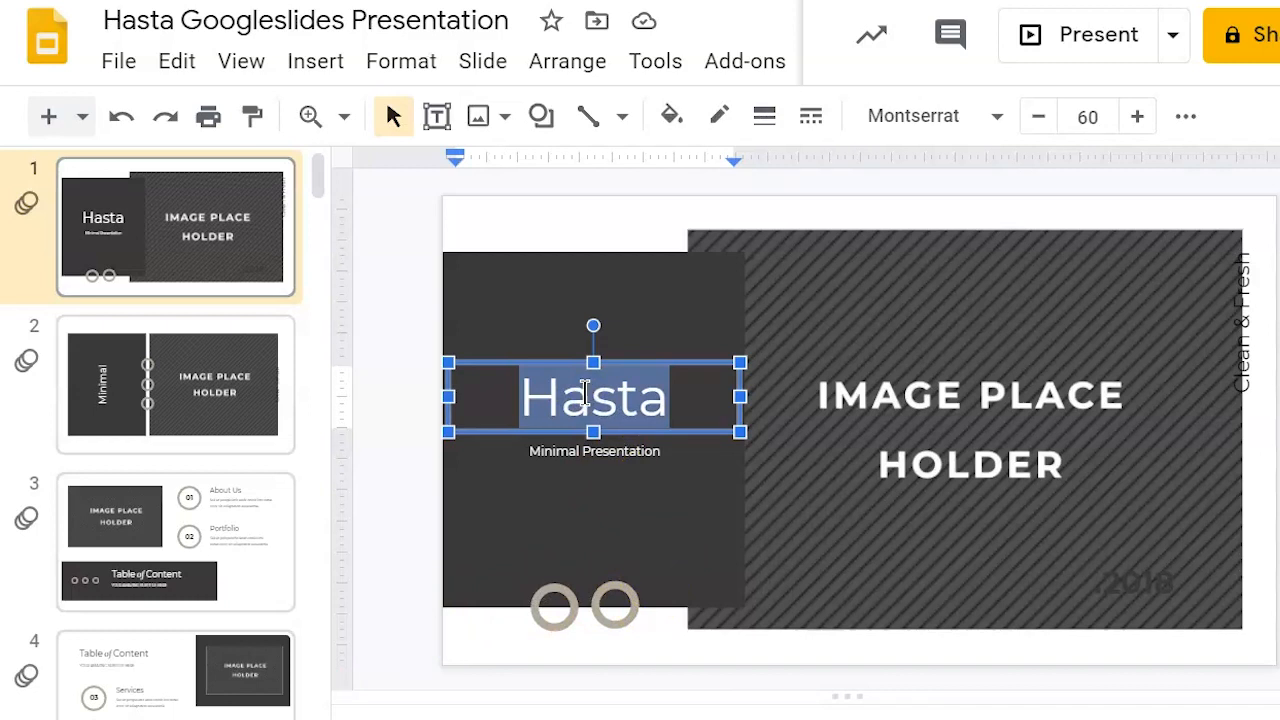
- Replace the 'Hasta' title with 'My Business Presentation', make it bold and adjust its alignment
text(My Business Presentation)
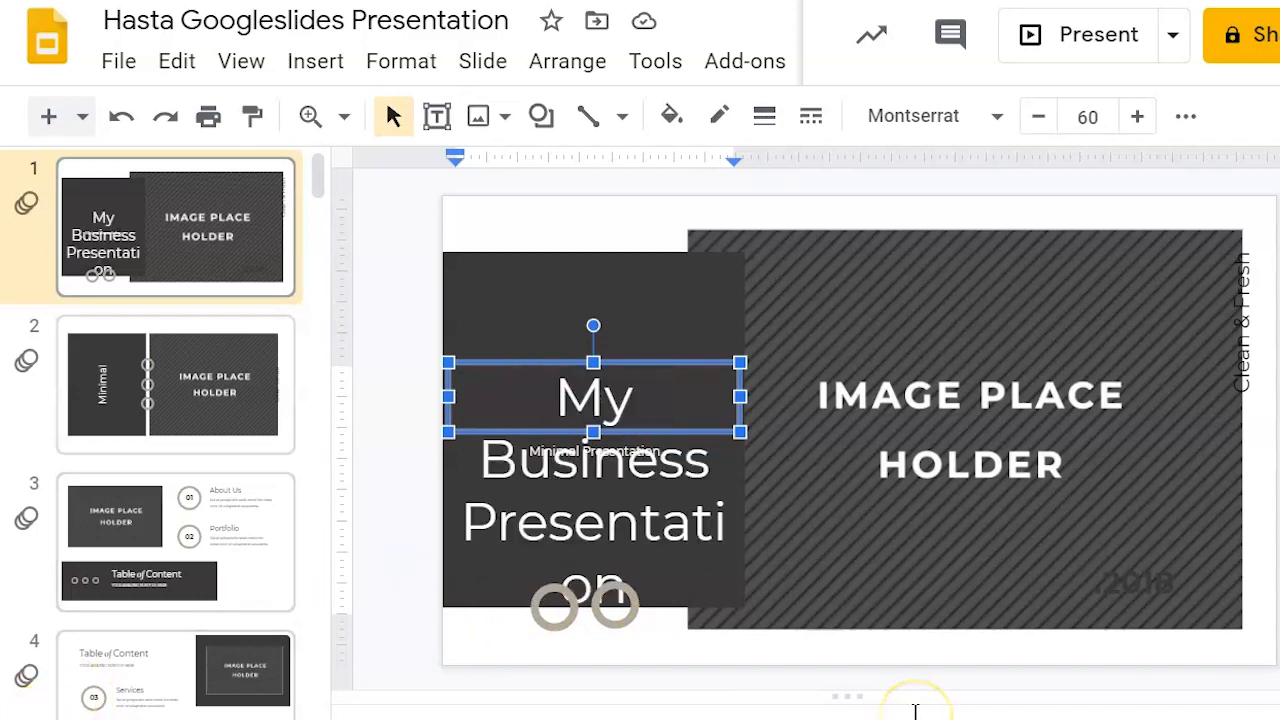
mouse_move(780, 670)
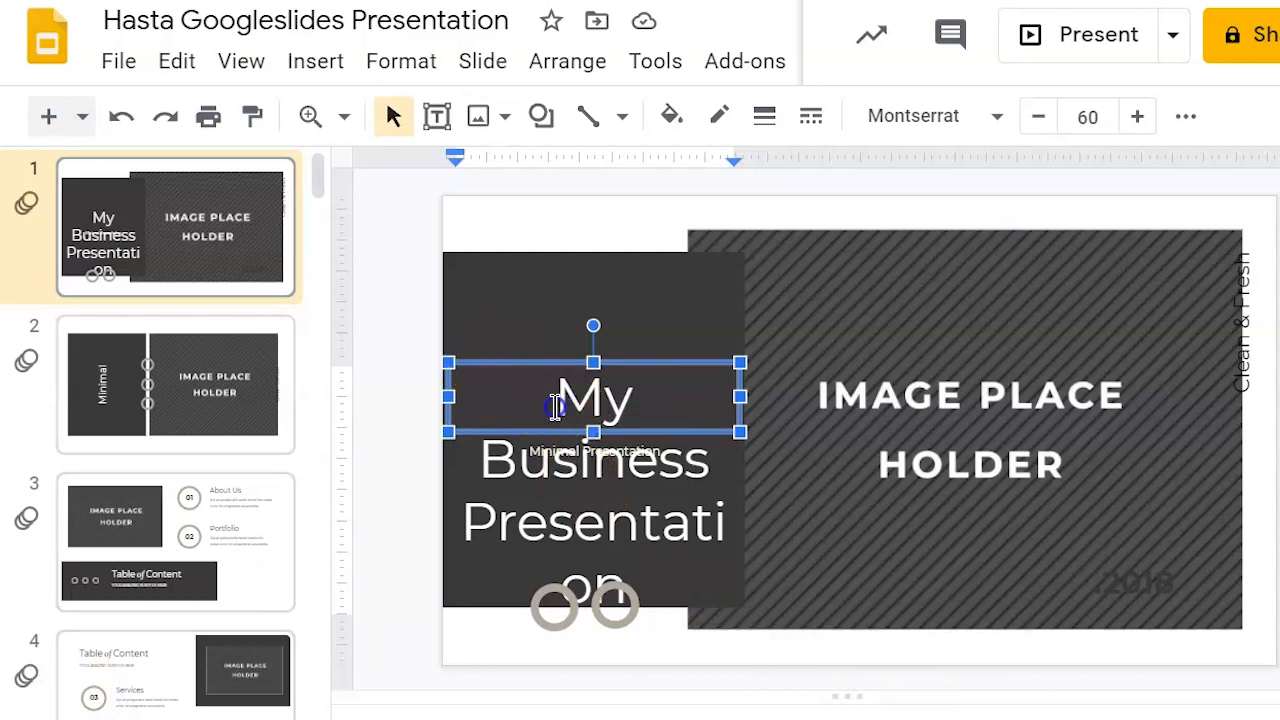
triple_click(592, 460)
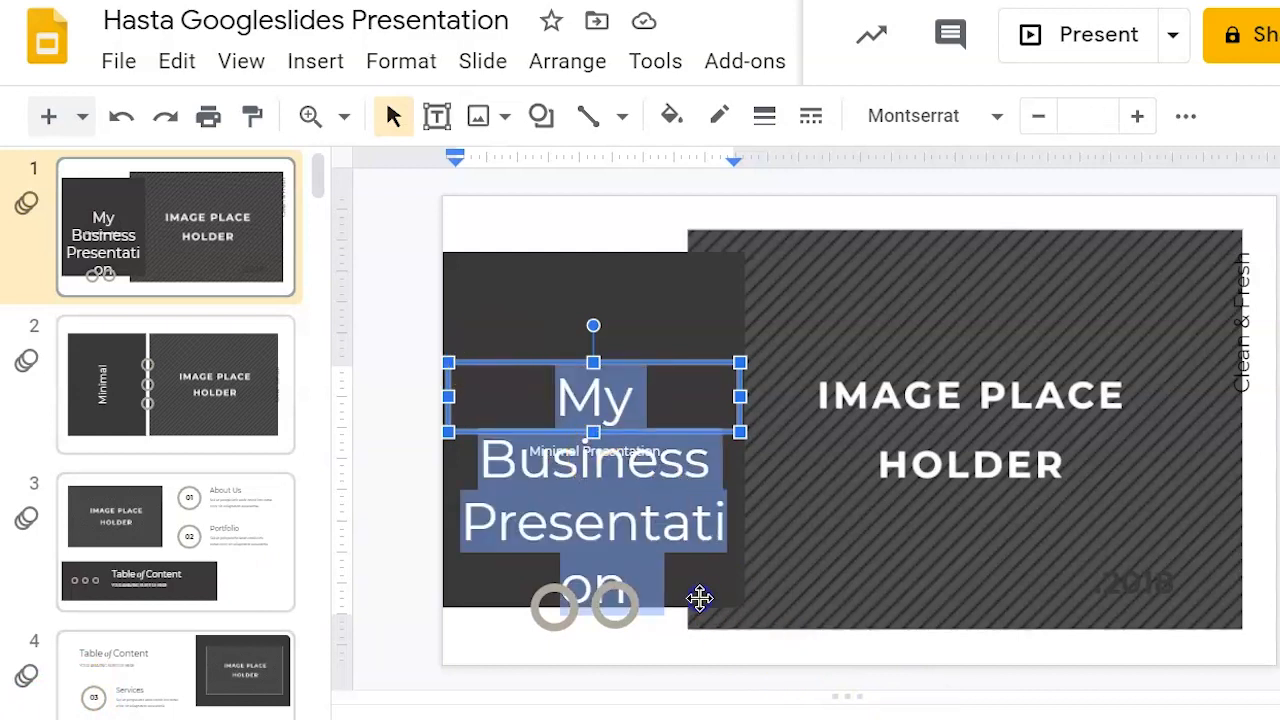
click(400, 60)
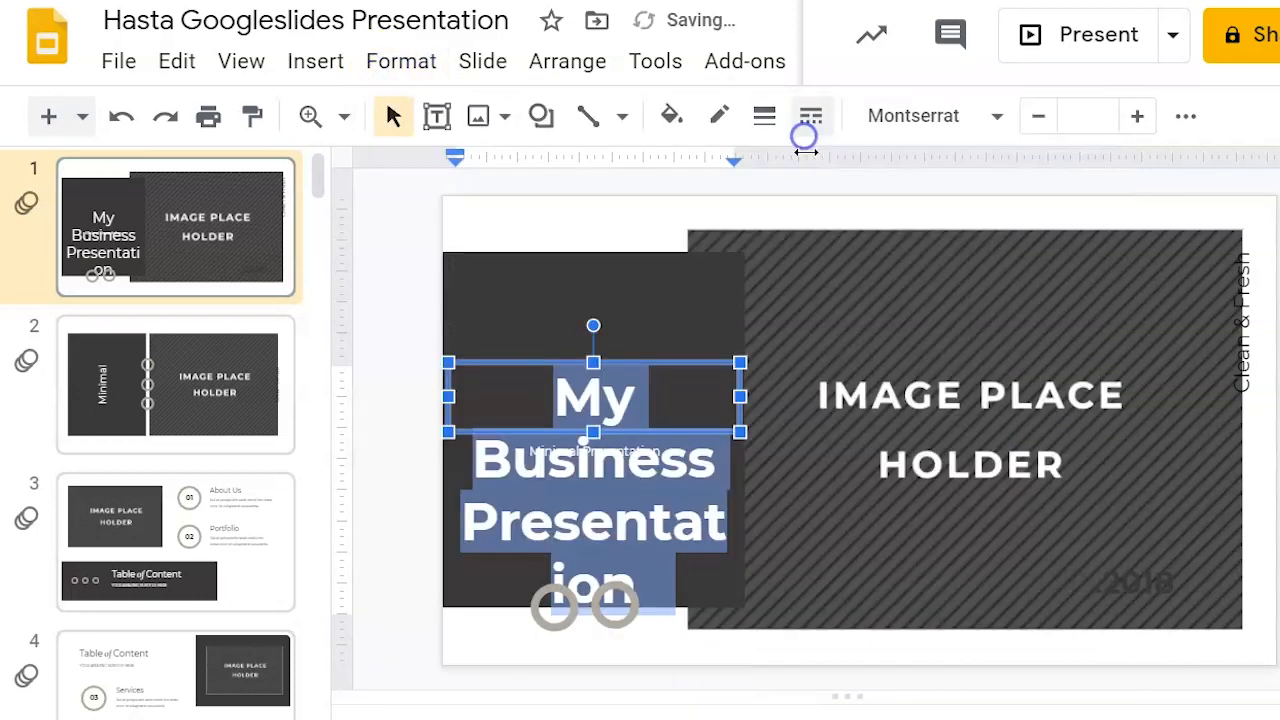
click(316, 60)
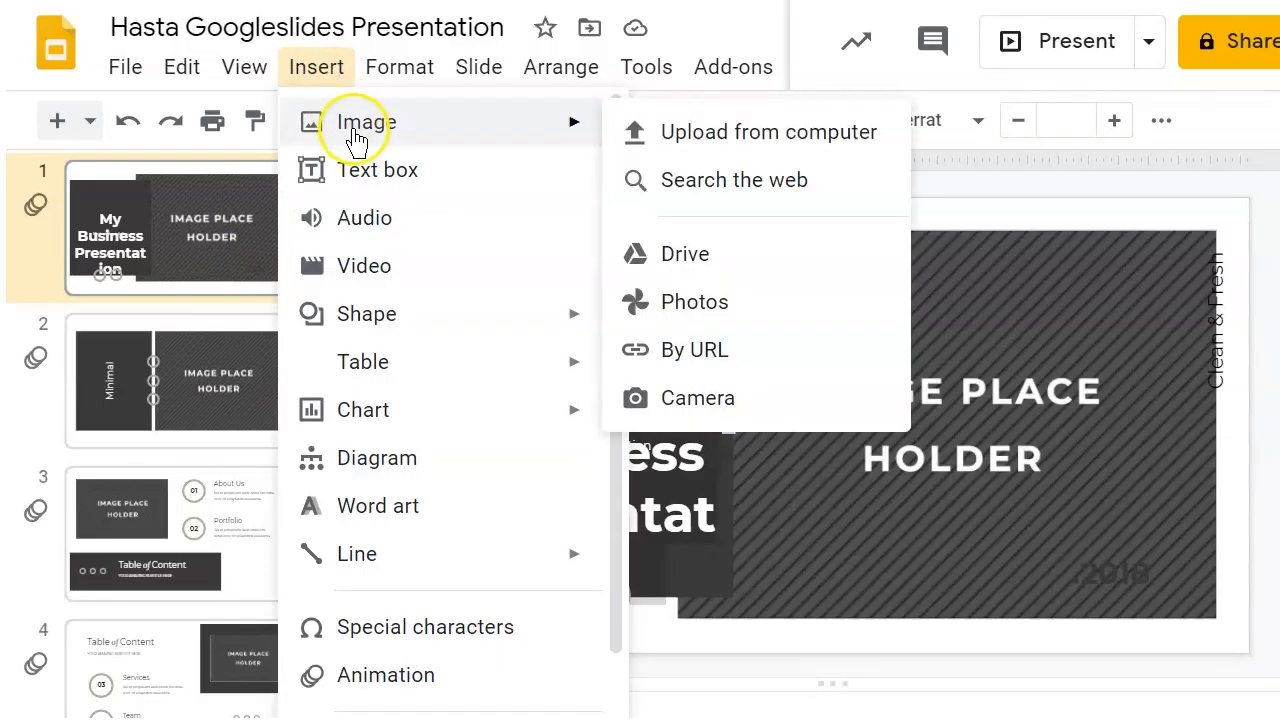
- Insert the job-search office photo from Downloads into the first slide's image placeholder
click(768, 132)
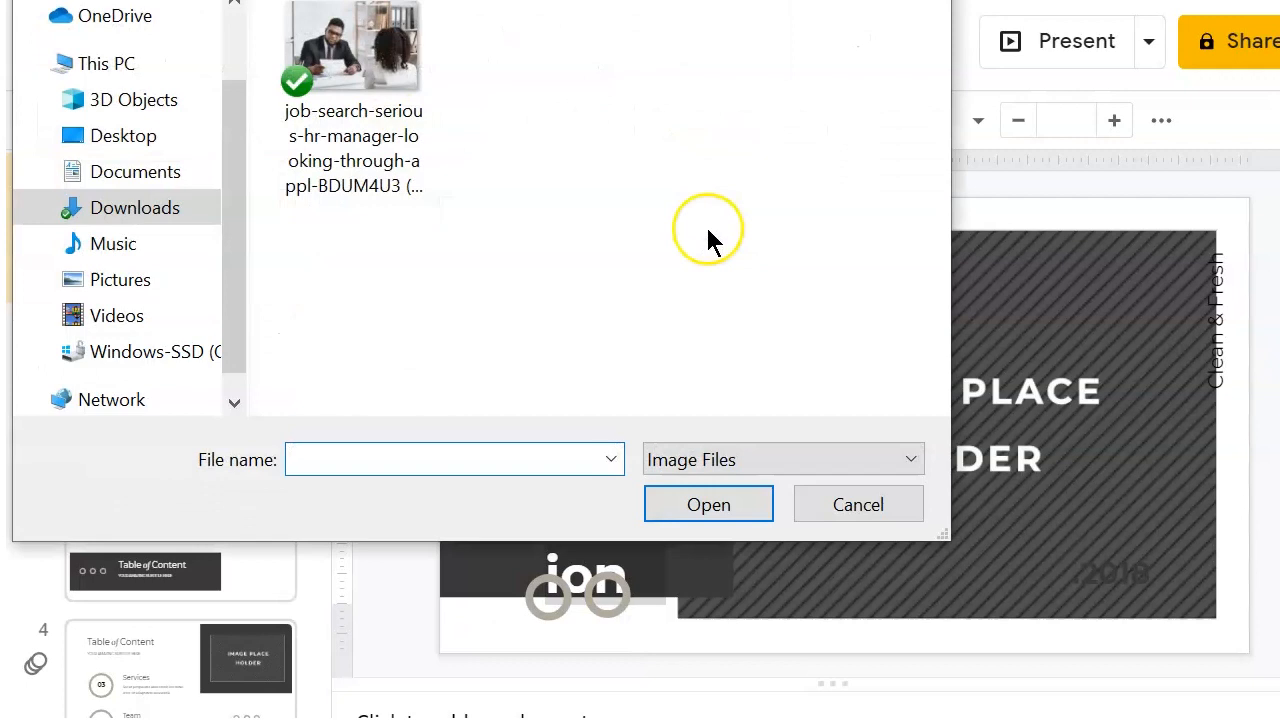
click(352, 60)
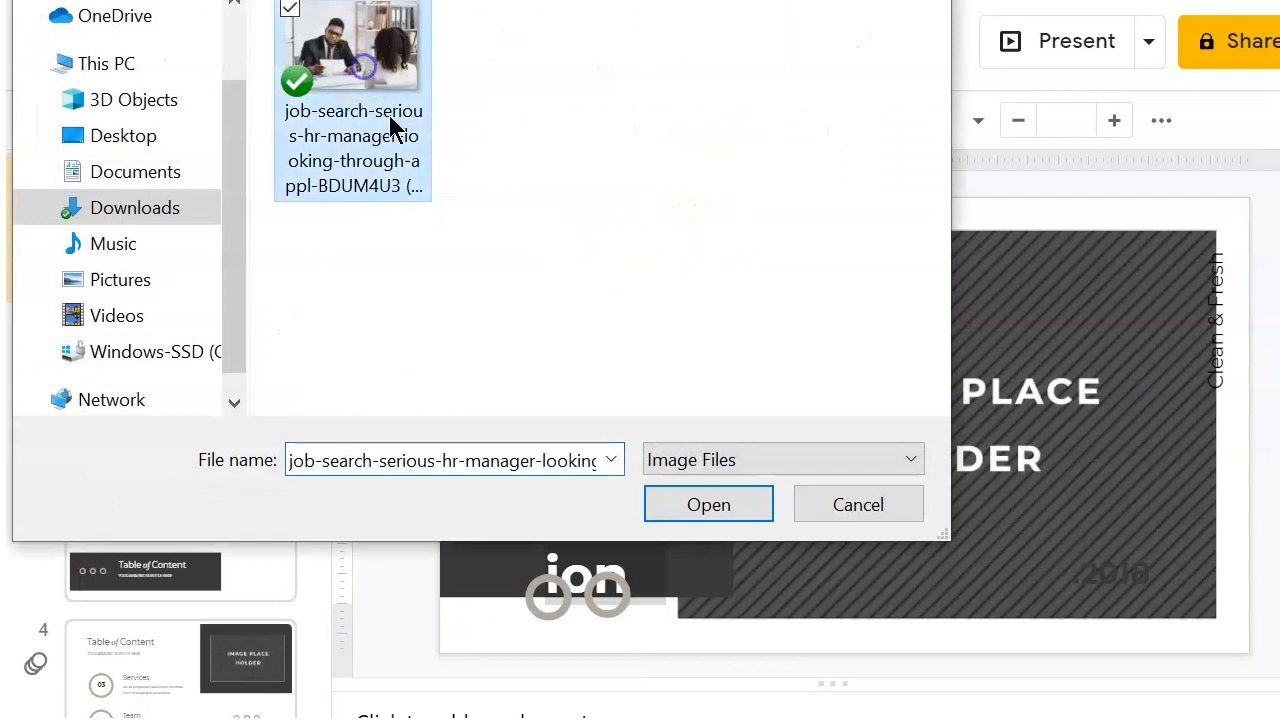
click(708, 504)
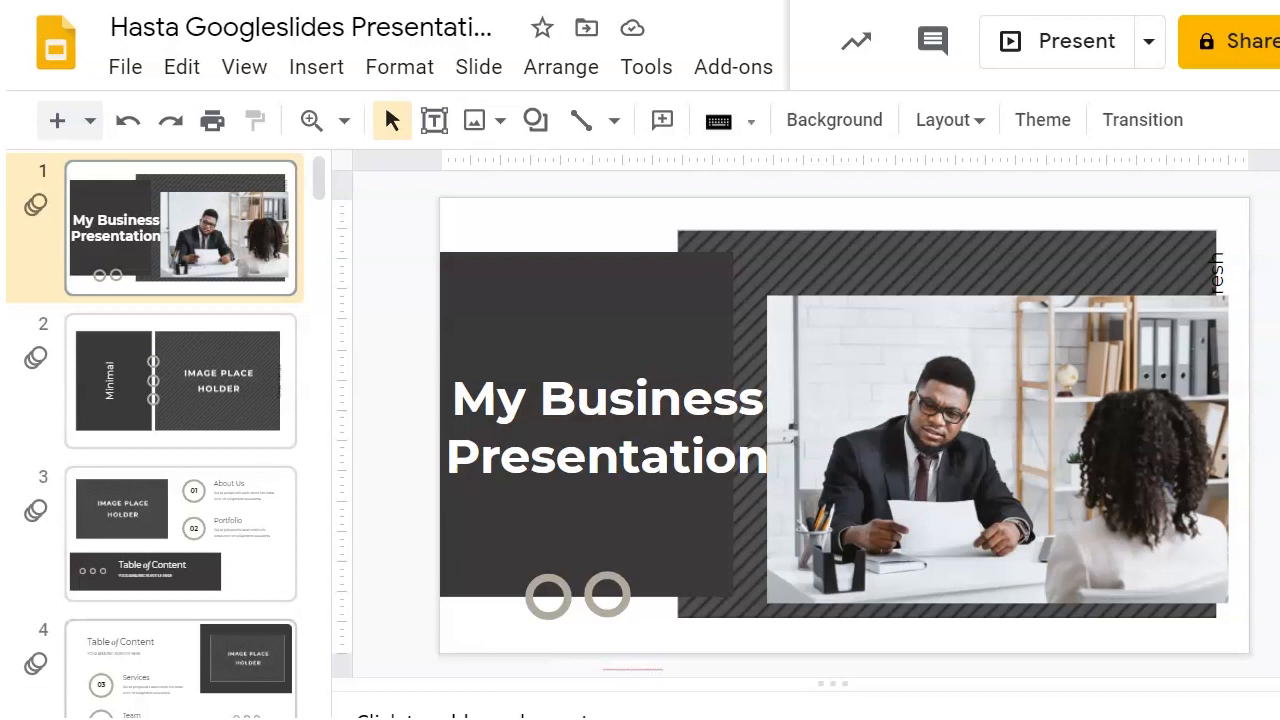
click(316, 68)
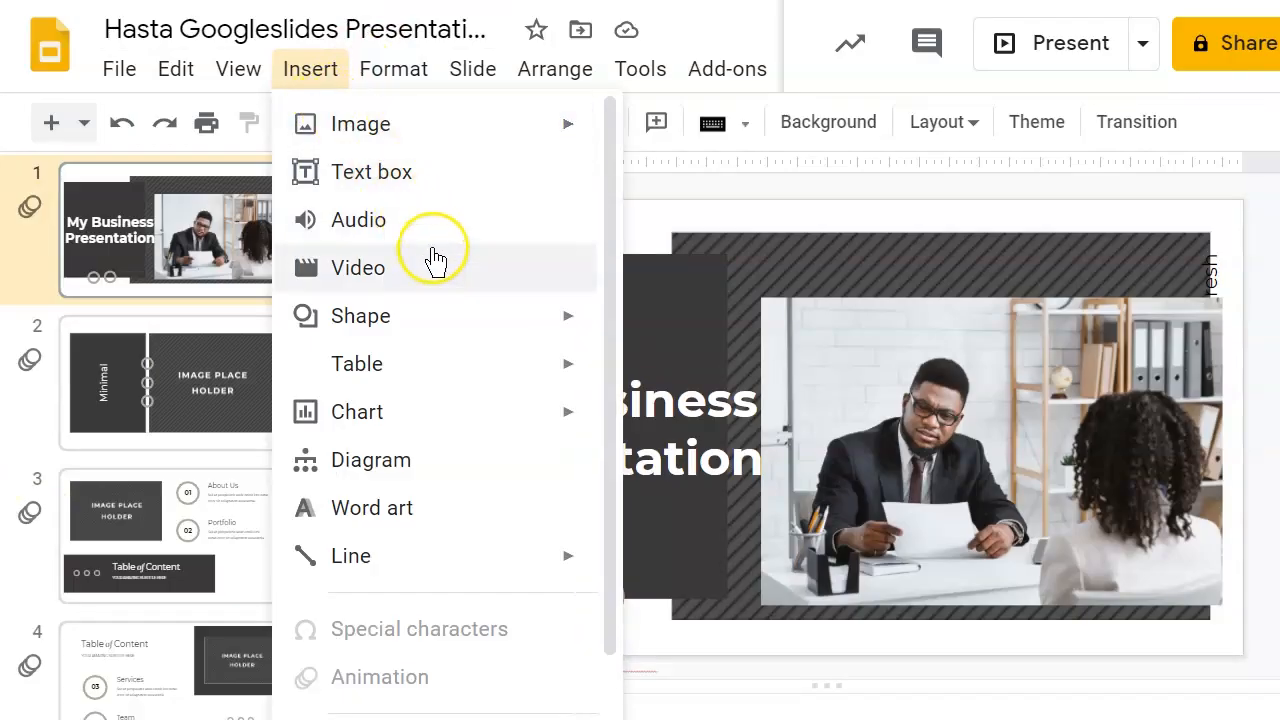
click(358, 220)
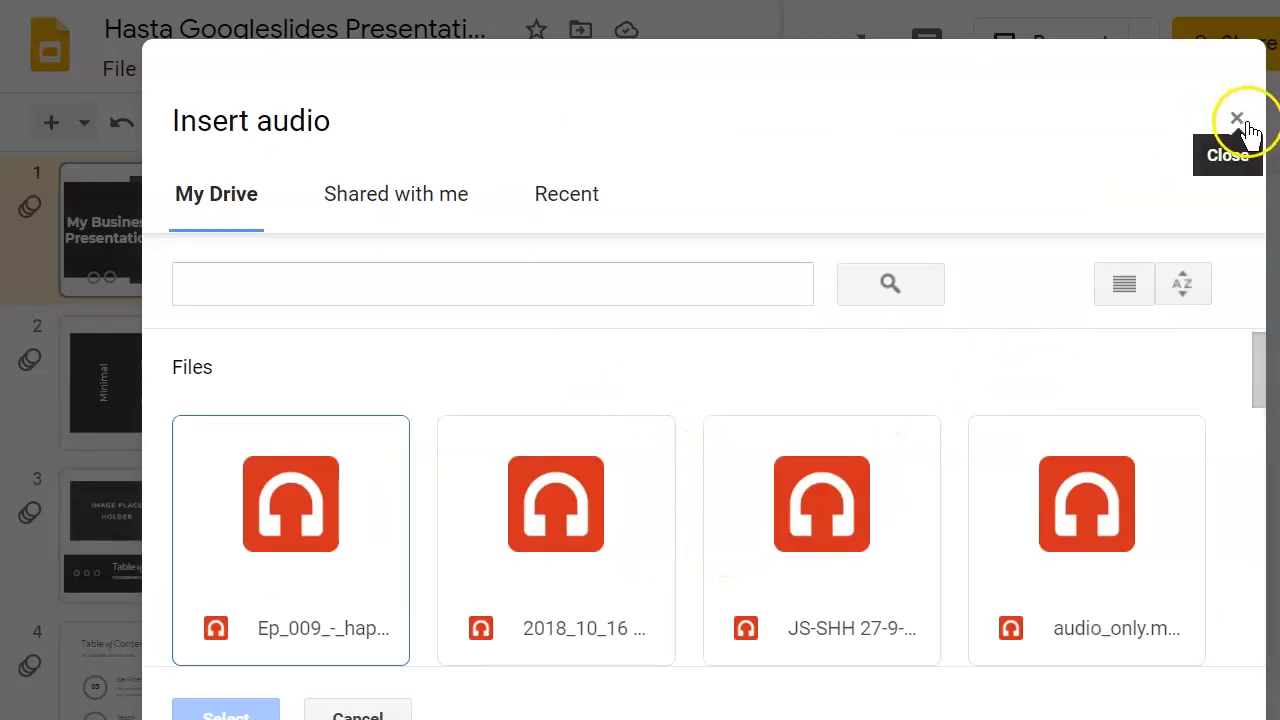
click(1236, 120)
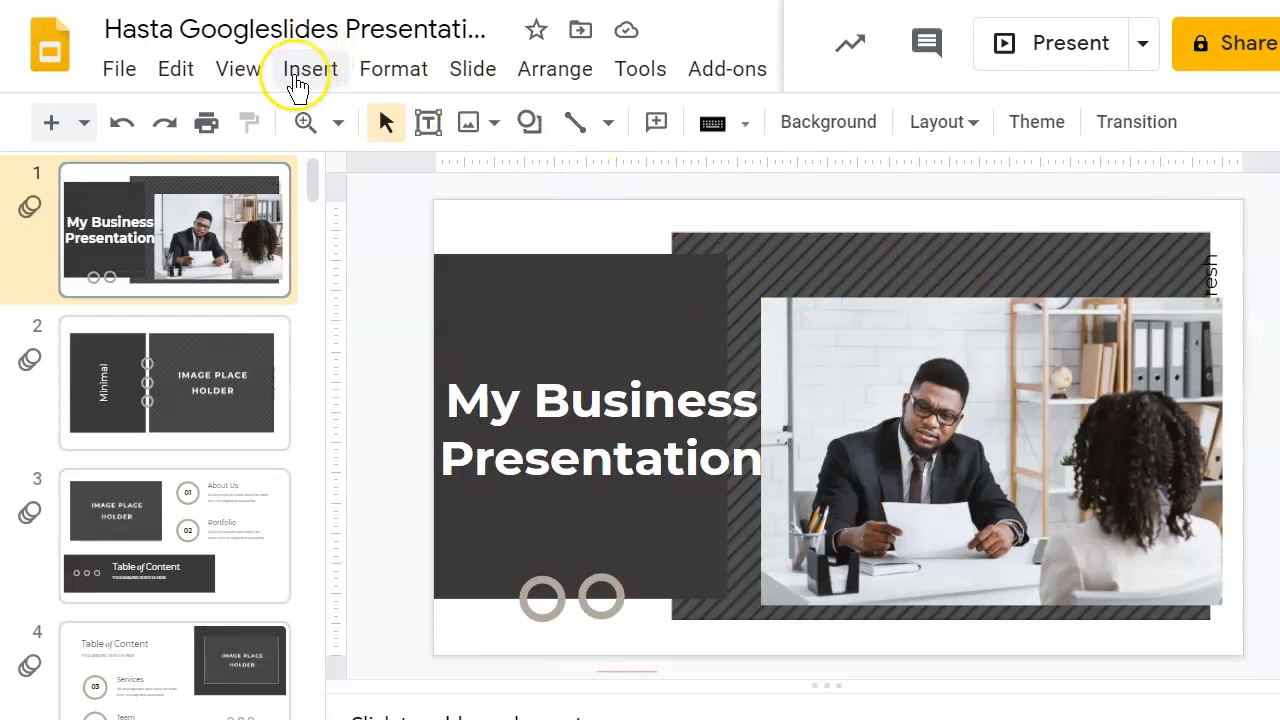
click(308, 68)
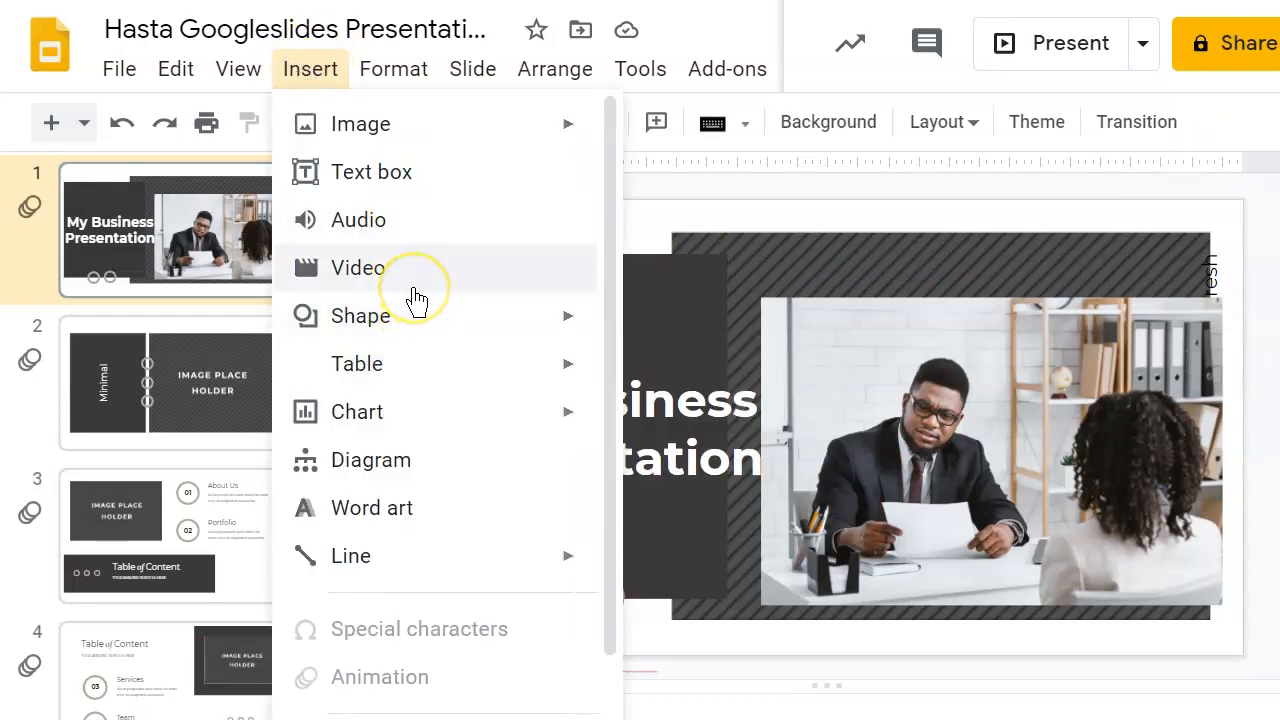
mouse_move(770, 704)
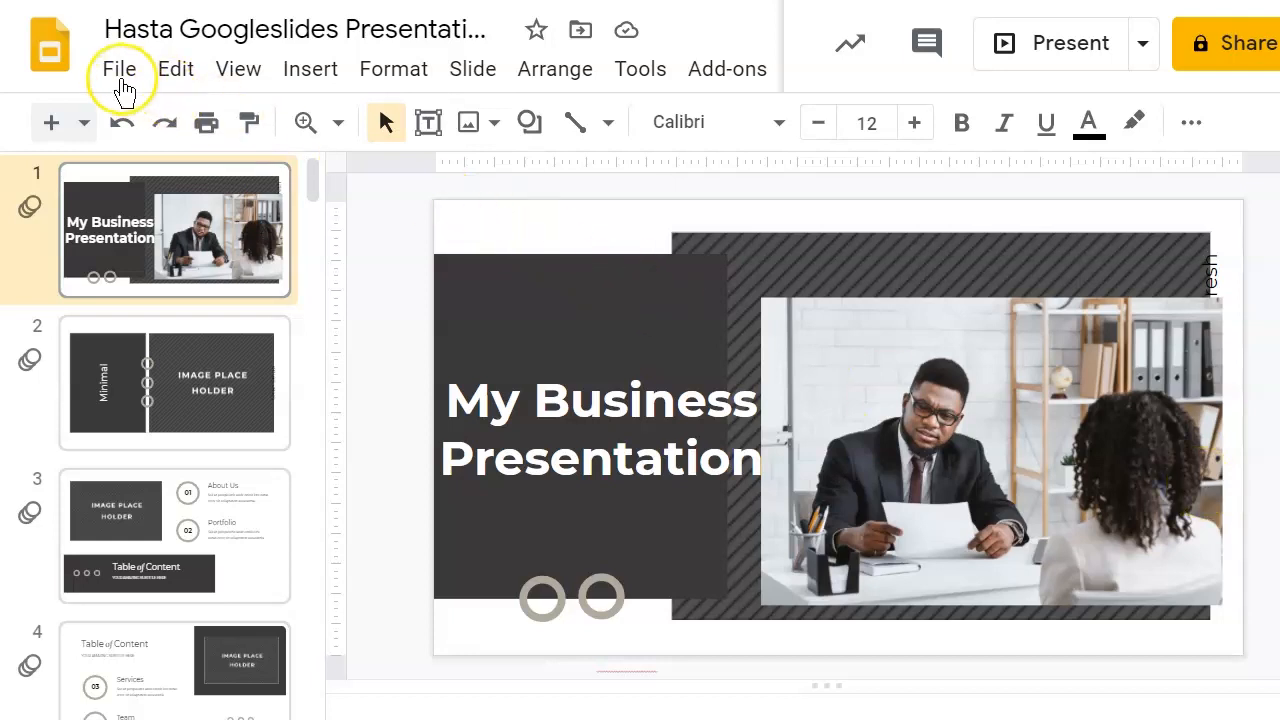
- Publish to the web with 'Start slideshow as soon as the player loads' enabled
click(120, 68)
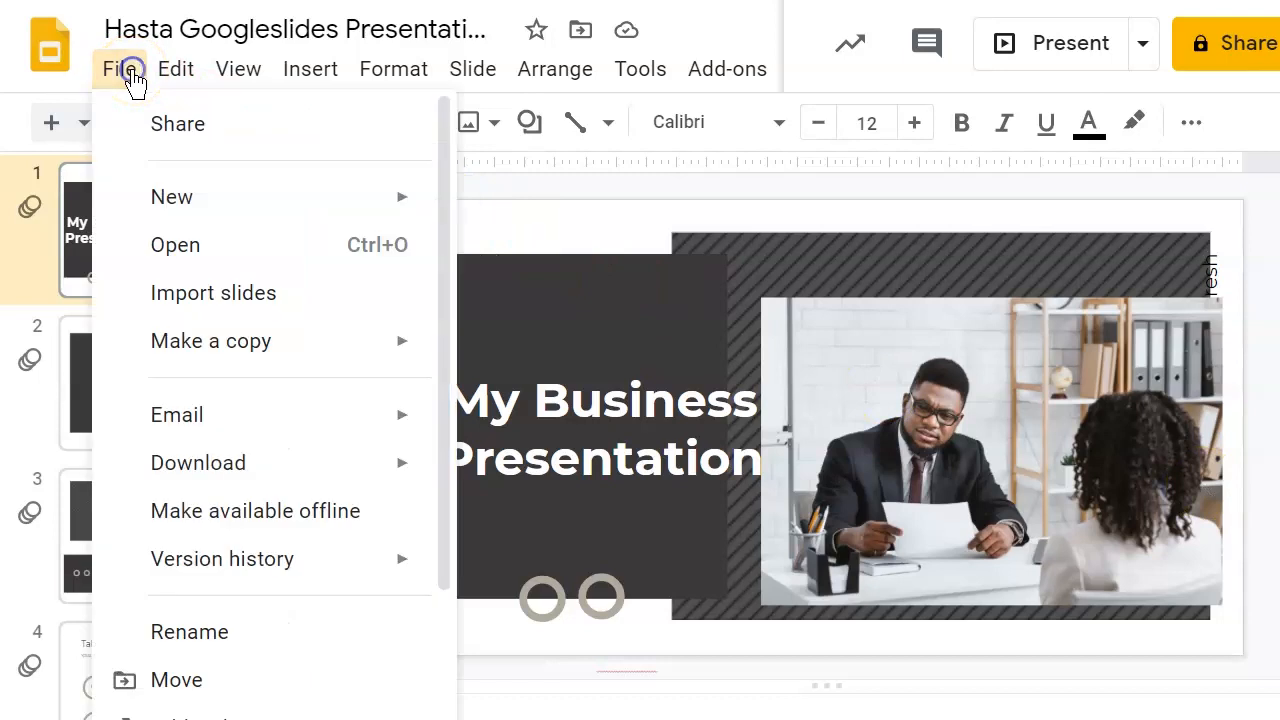
mouse_move(176, 414)
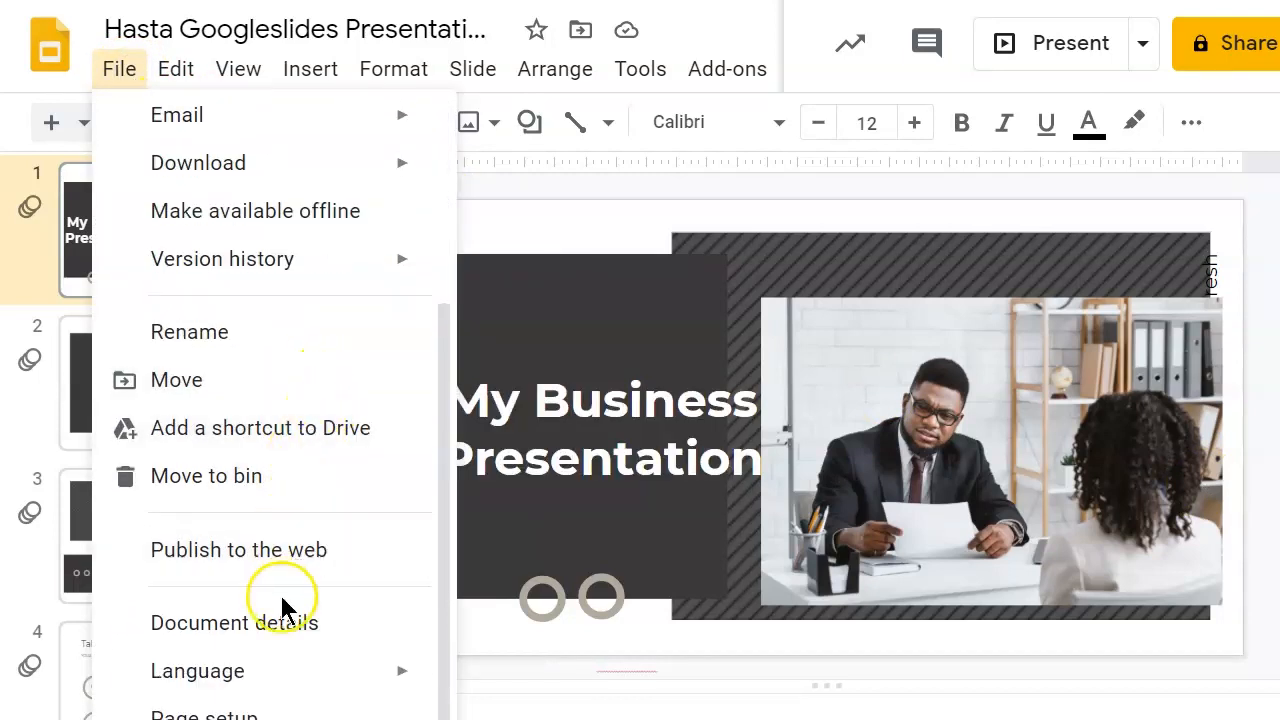
click(240, 548)
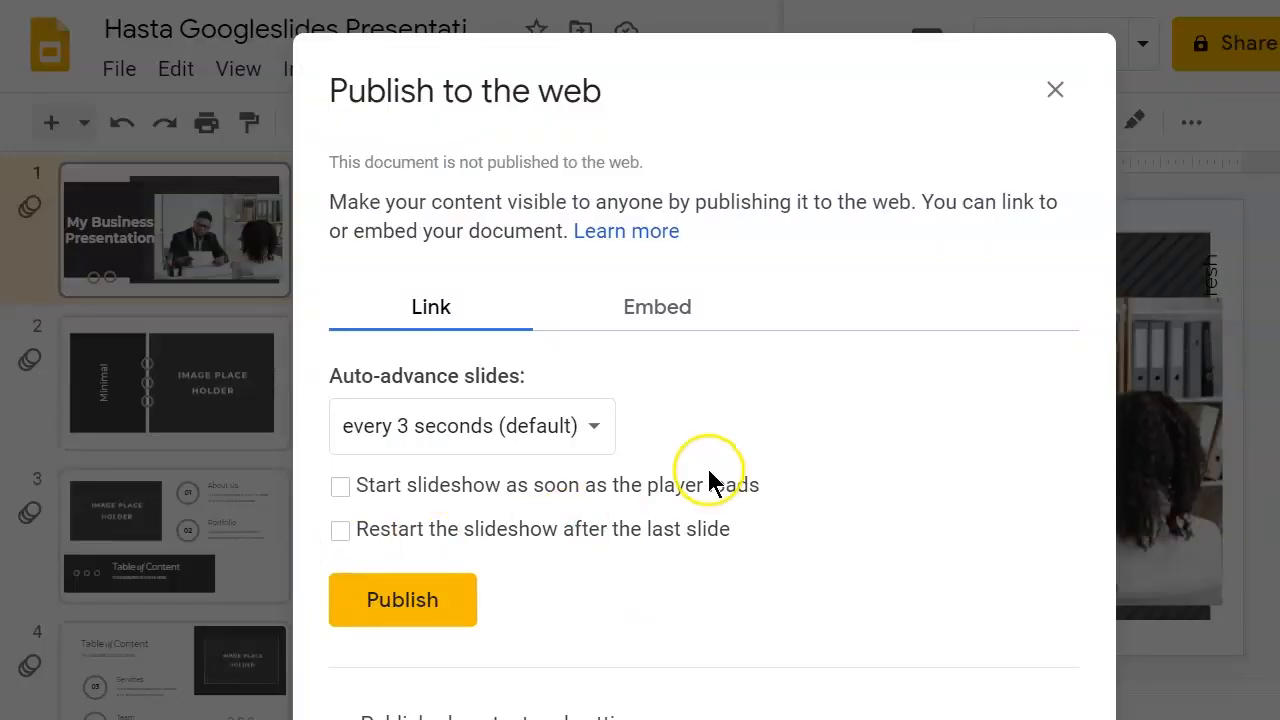
mouse_move(340, 490)
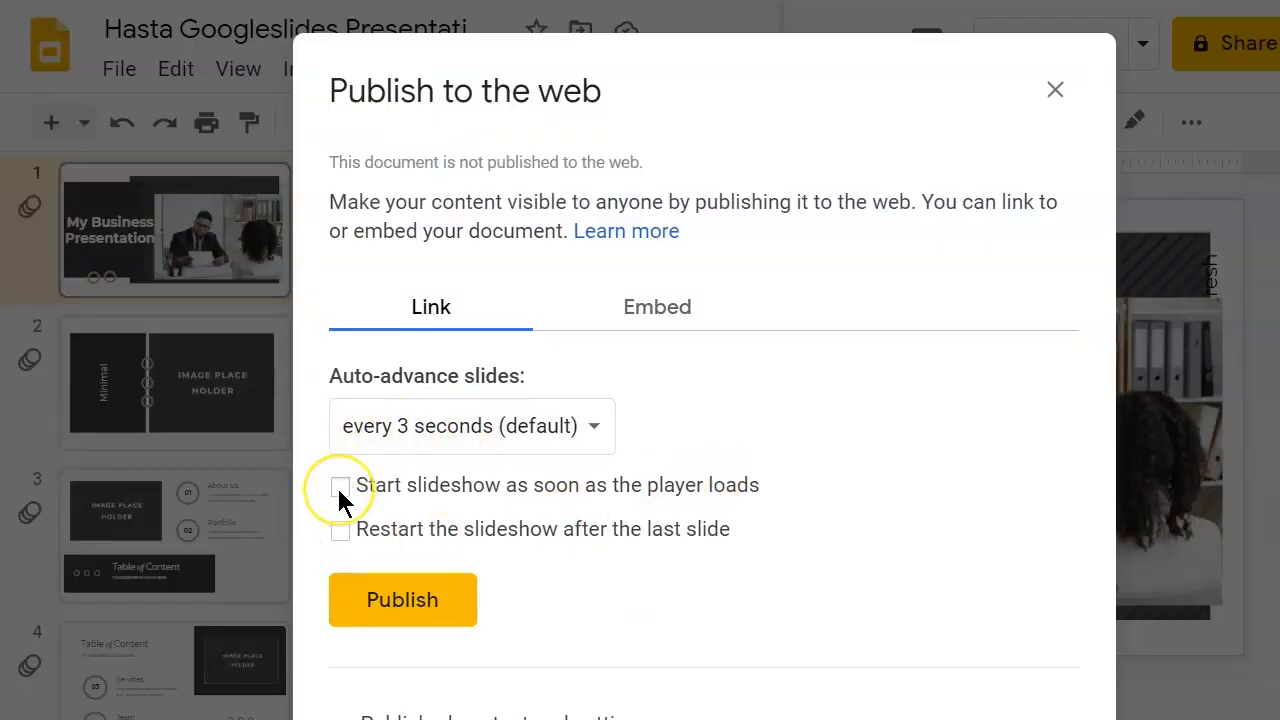
click(340, 486)
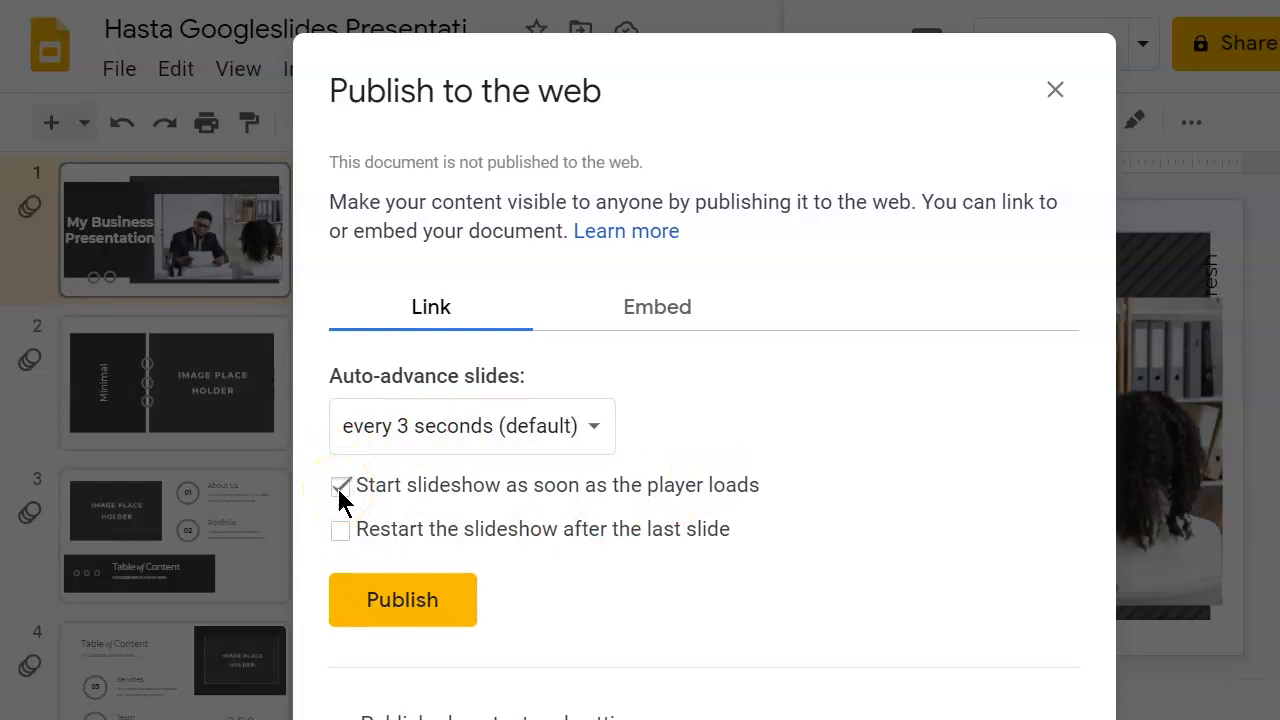
click(340, 486)
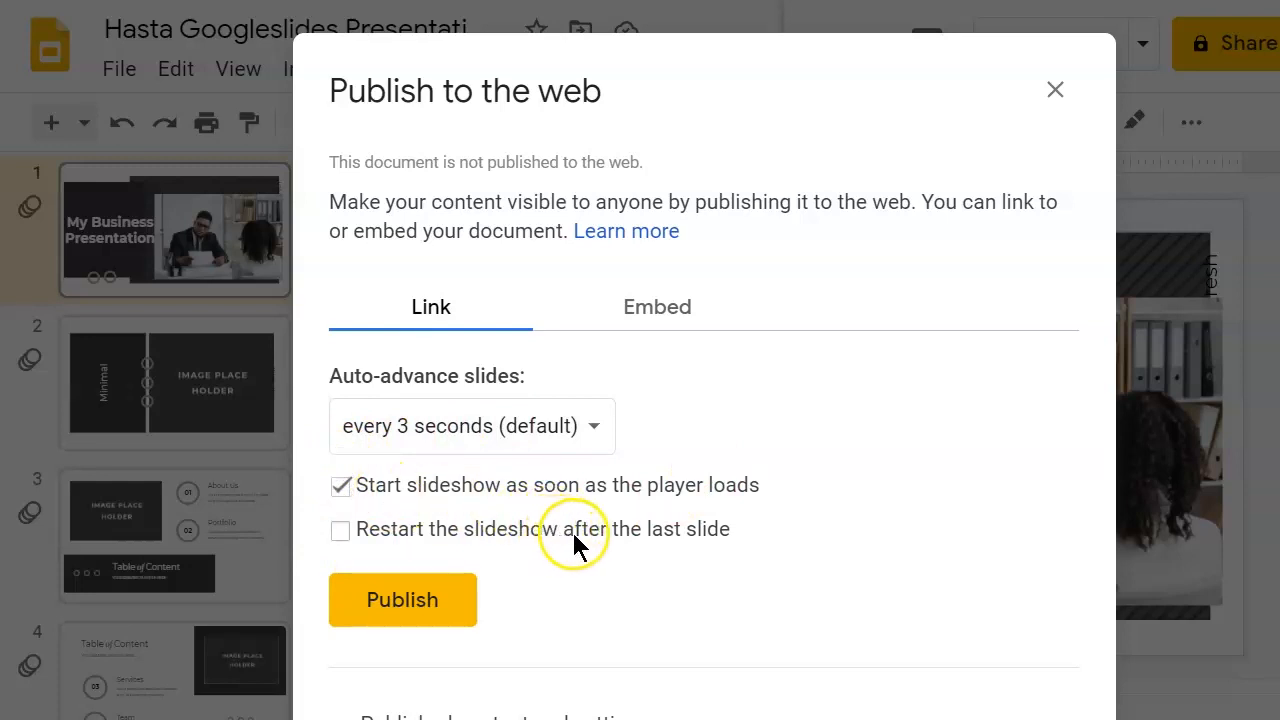
mouse_move(470, 544)
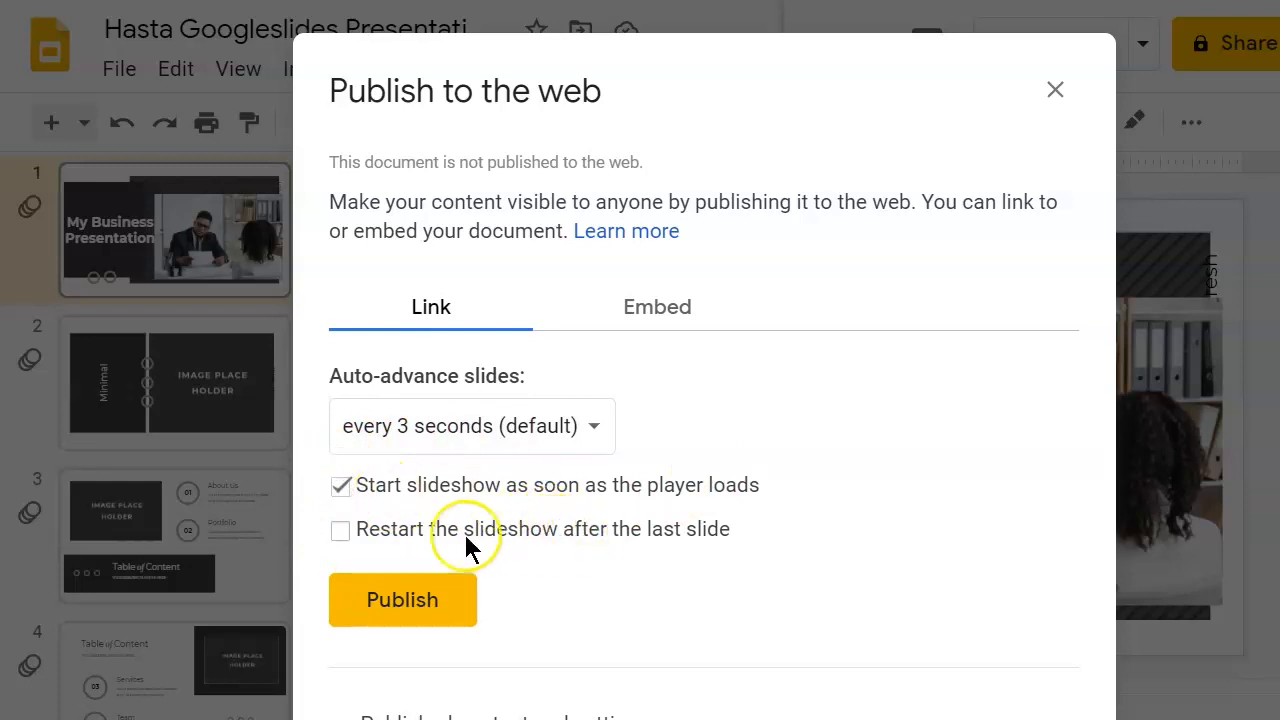
click(340, 528)
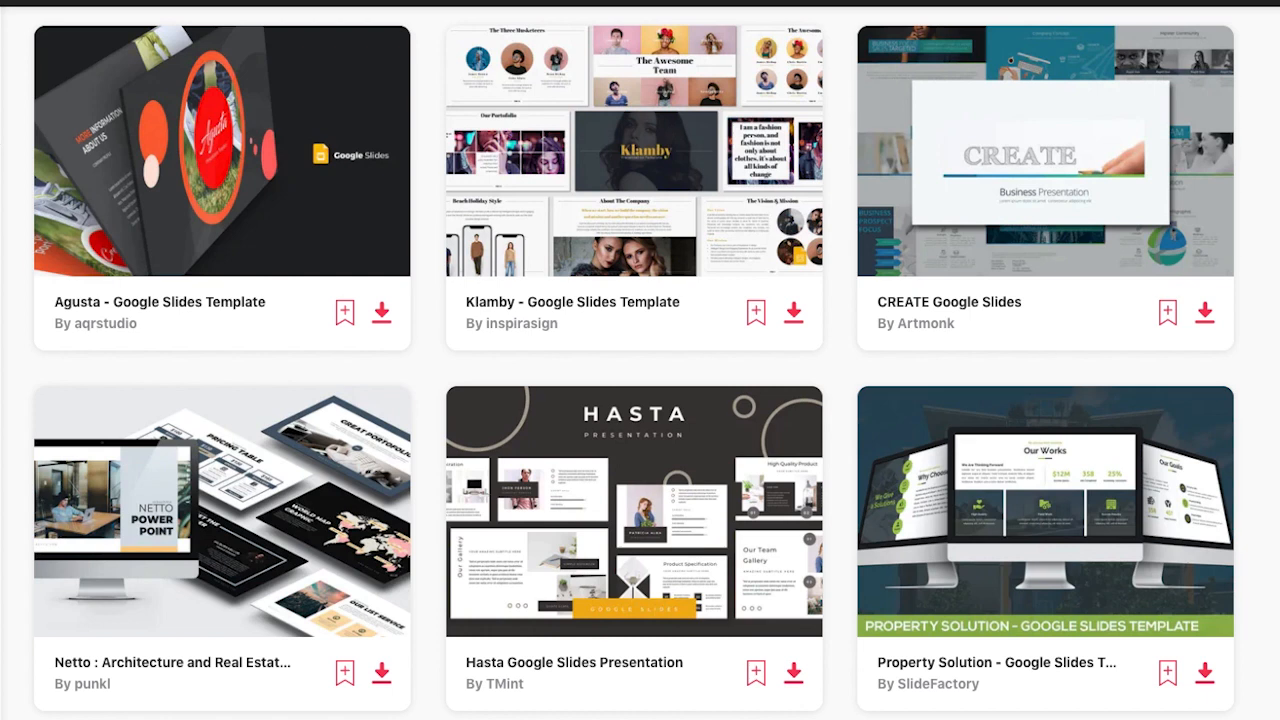
- Scroll down the Envato Elements Google Slides template results
scroll(down, 3)
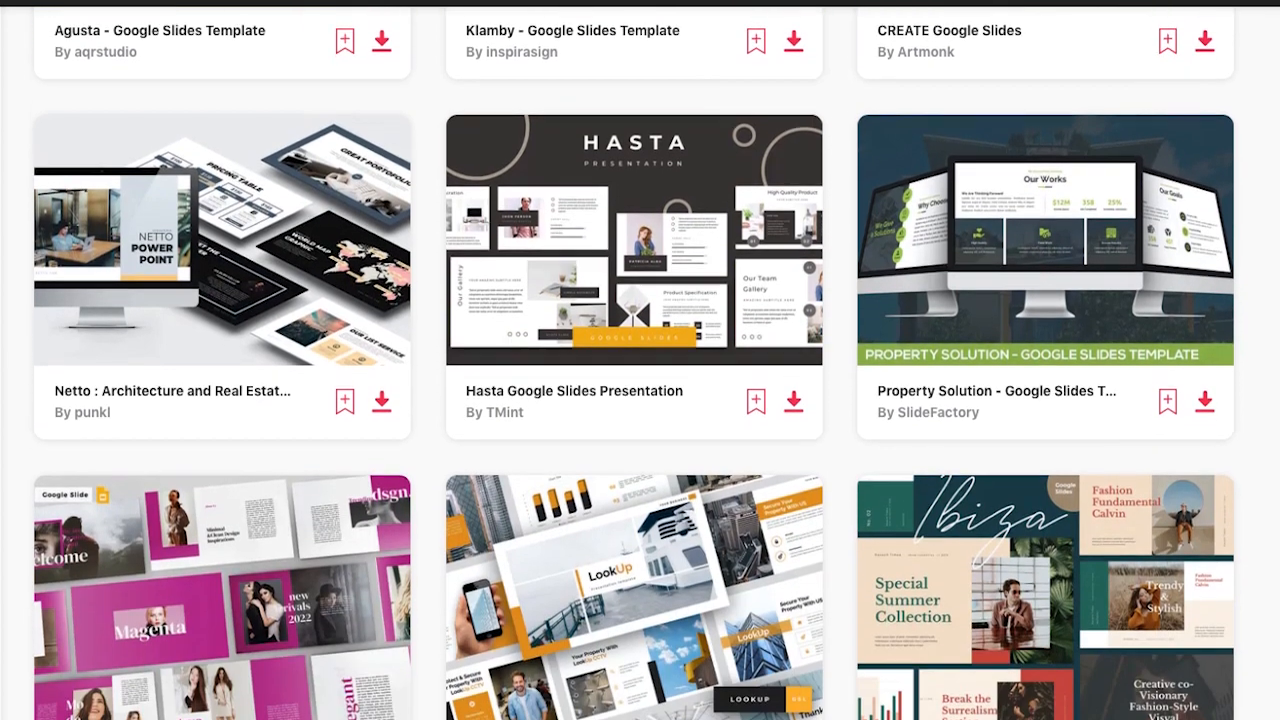
scroll(down, 3)
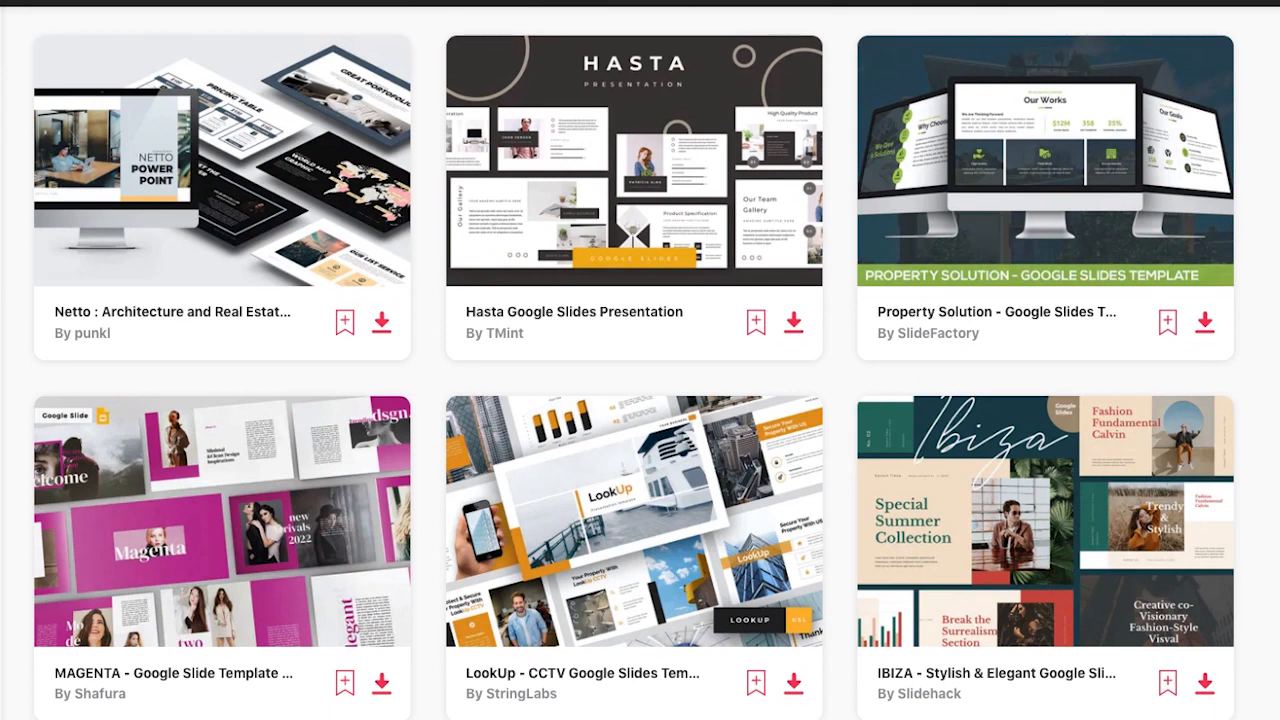
scroll(down, 3)
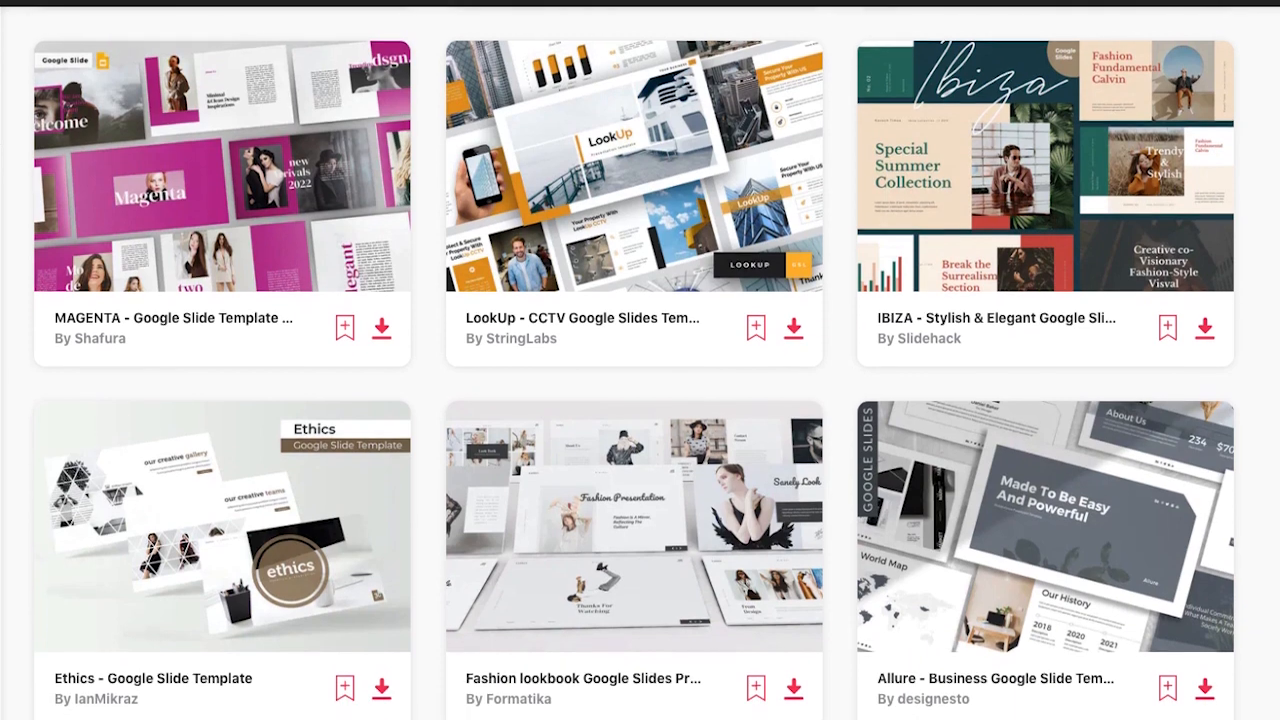
scroll(down, 3)
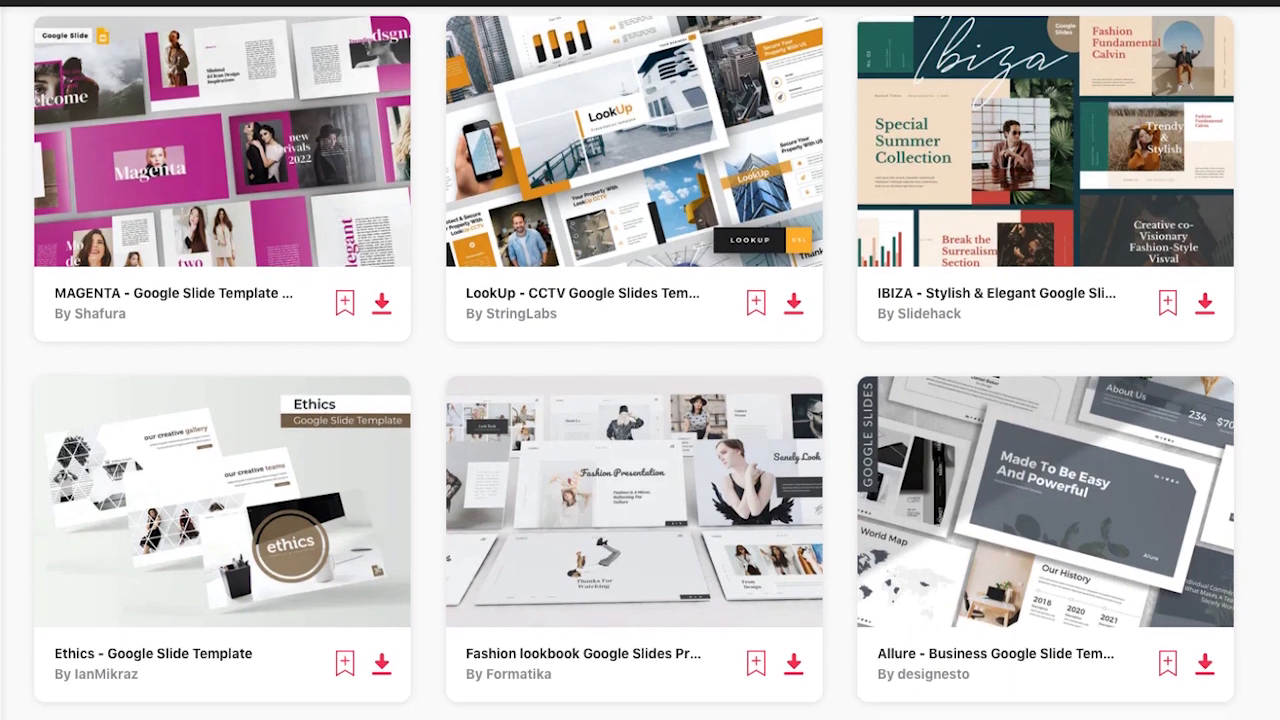
scroll(down, 3)
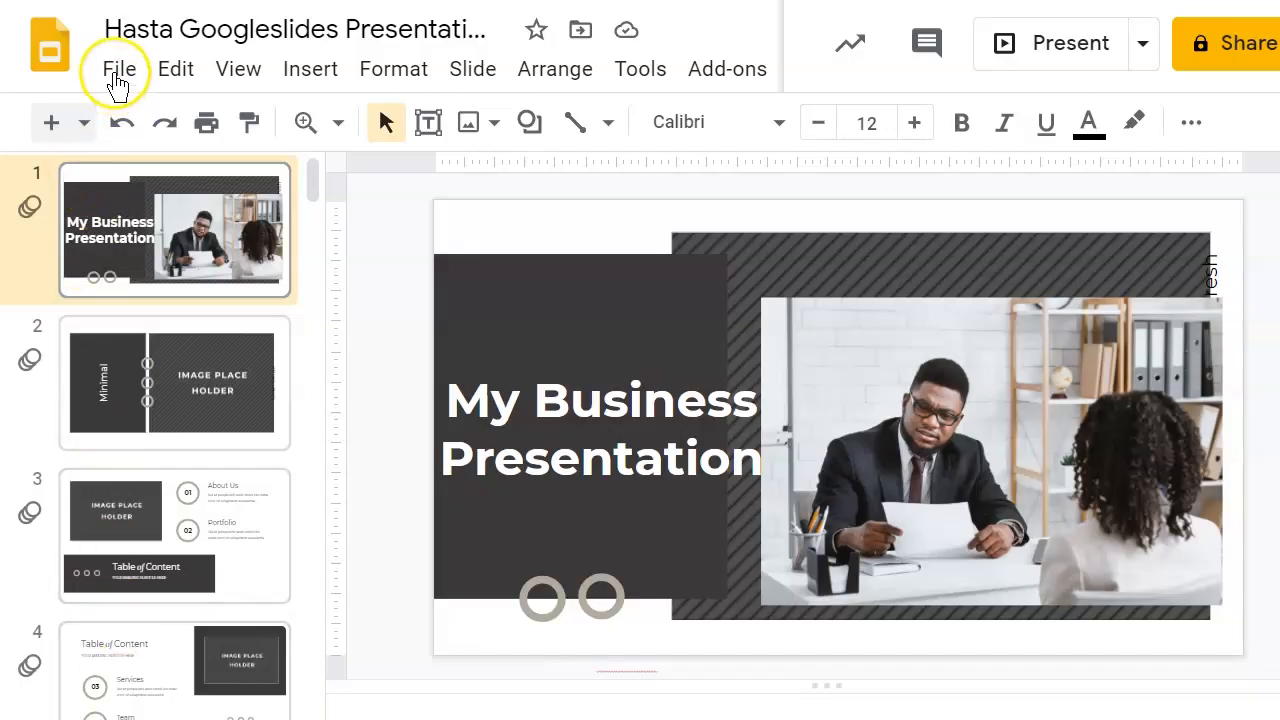
click(120, 68)
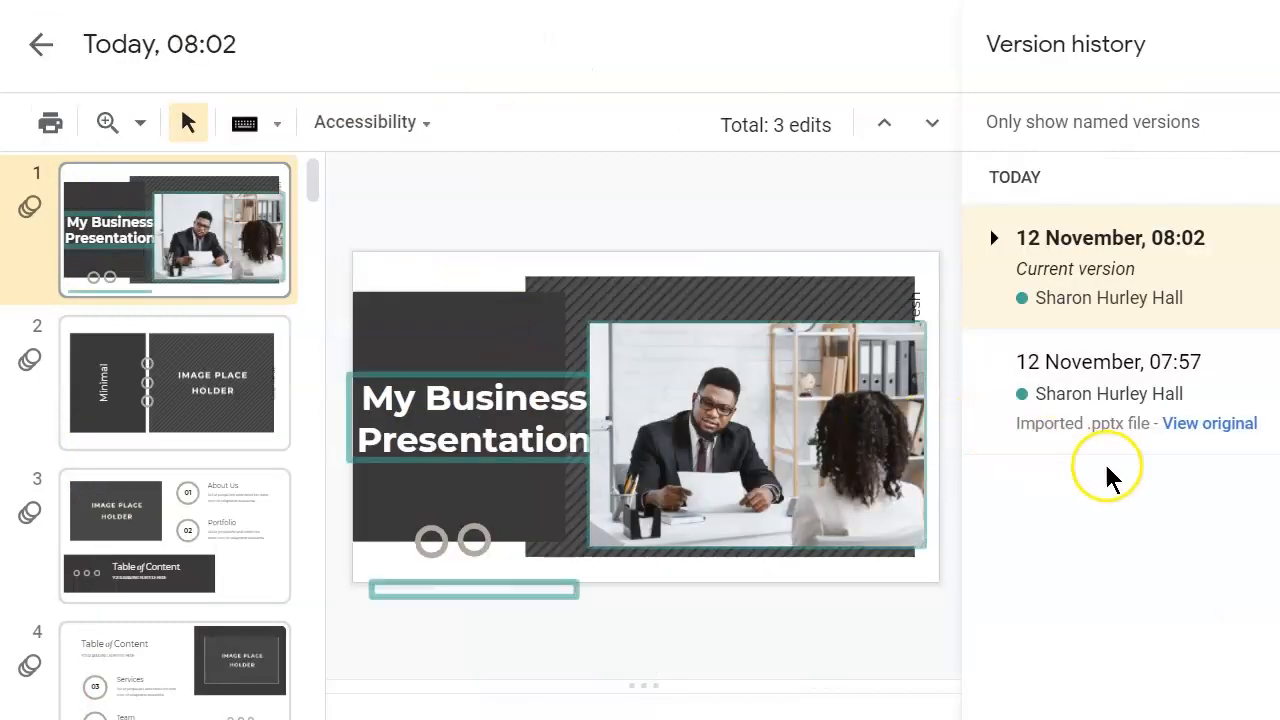
mouse_move(1152, 300)
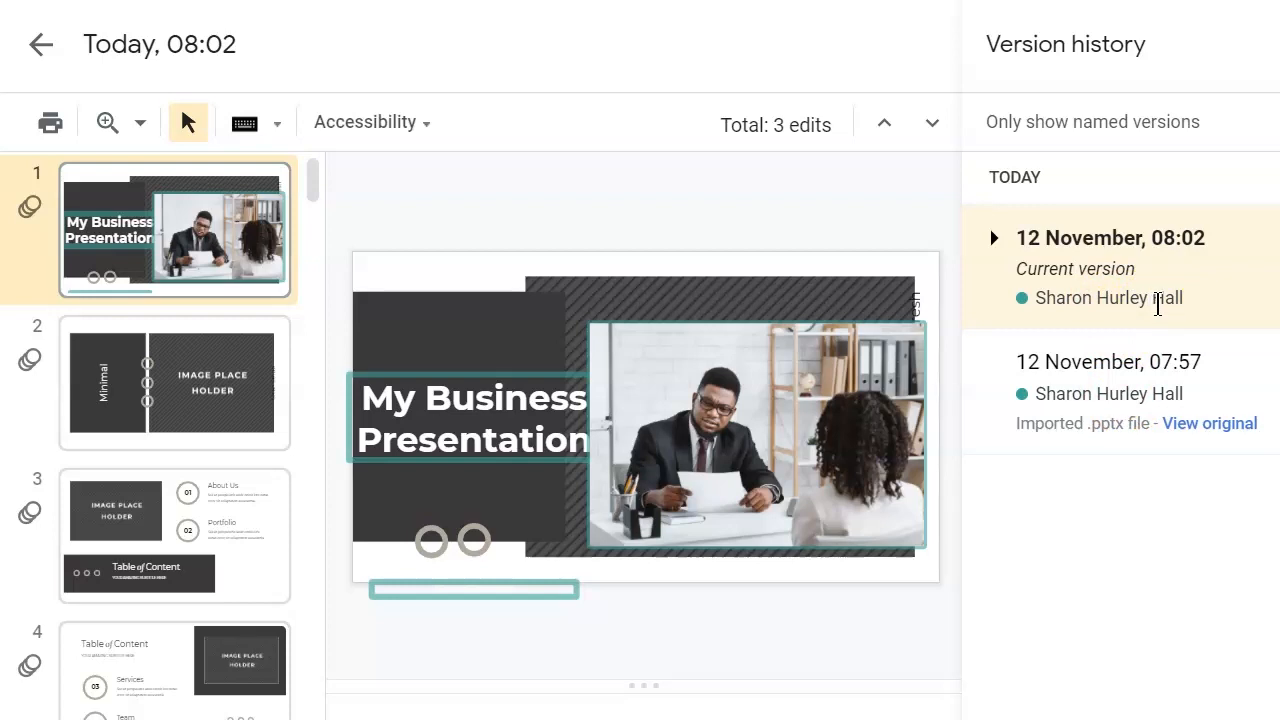
click(40, 44)
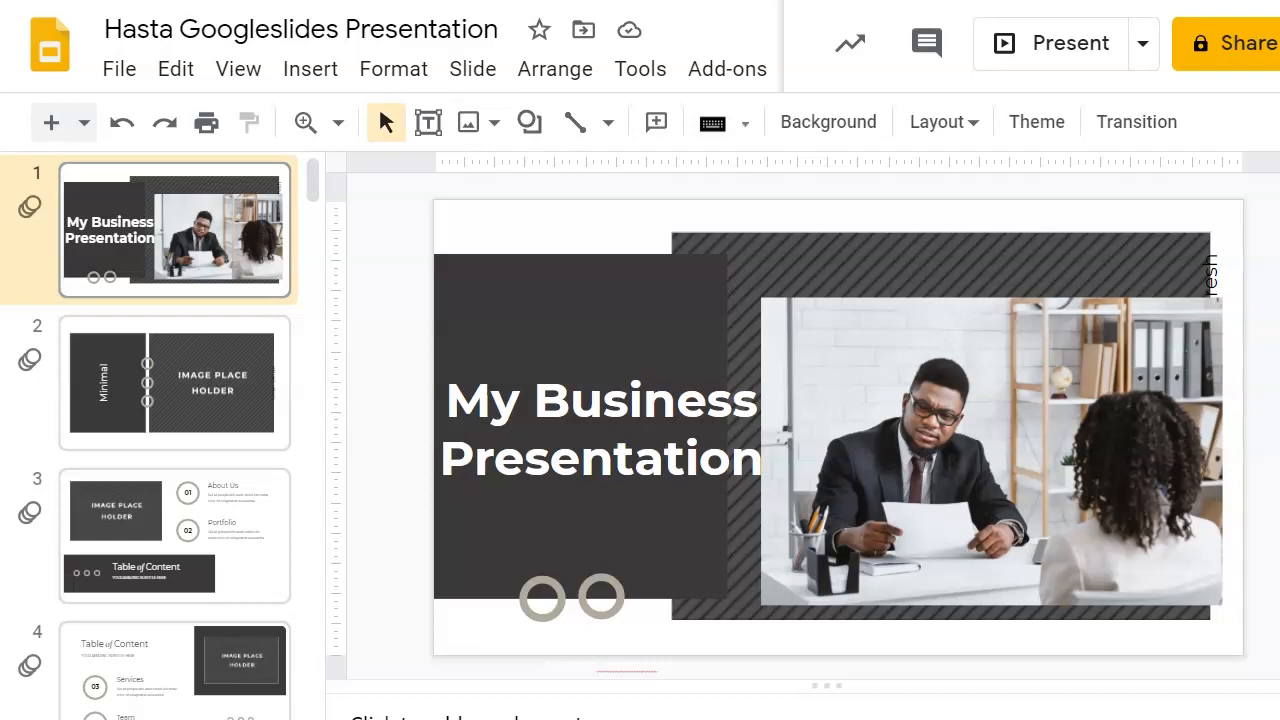
click(120, 68)
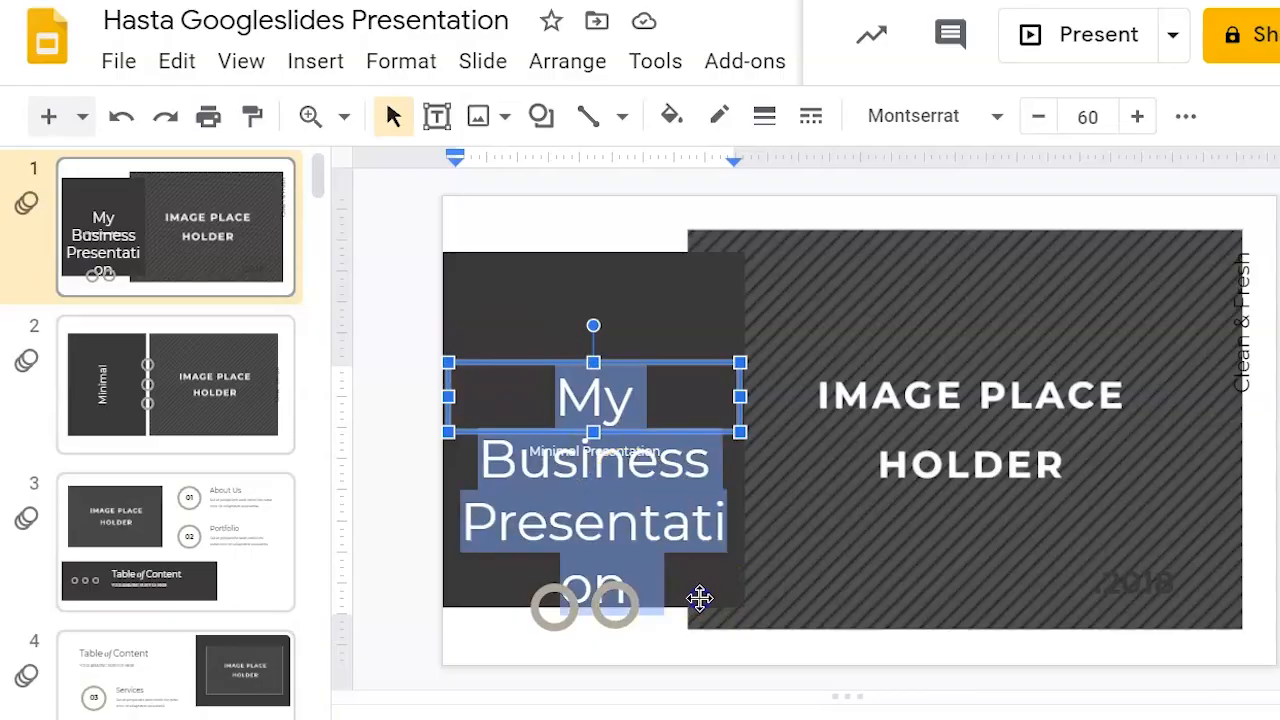
- Switch to the Envato Elements tab and scroll down the template grid
click(400, 60)
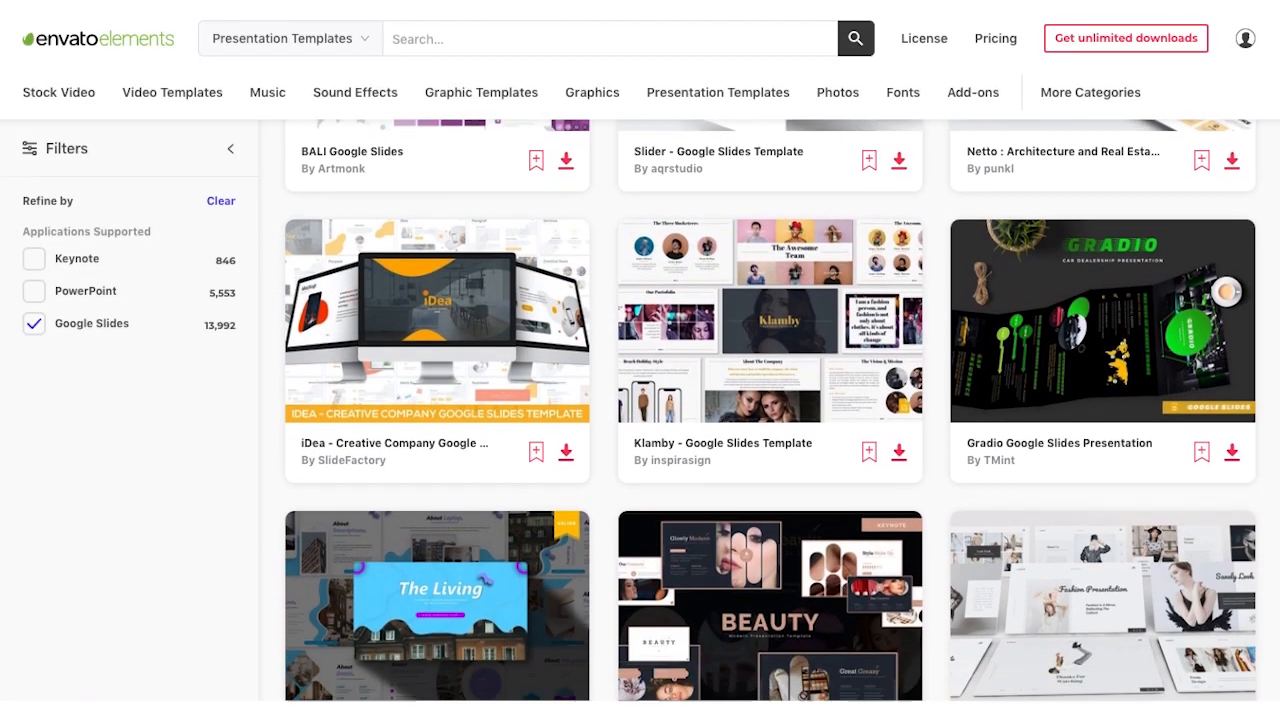
scroll(down, 3)
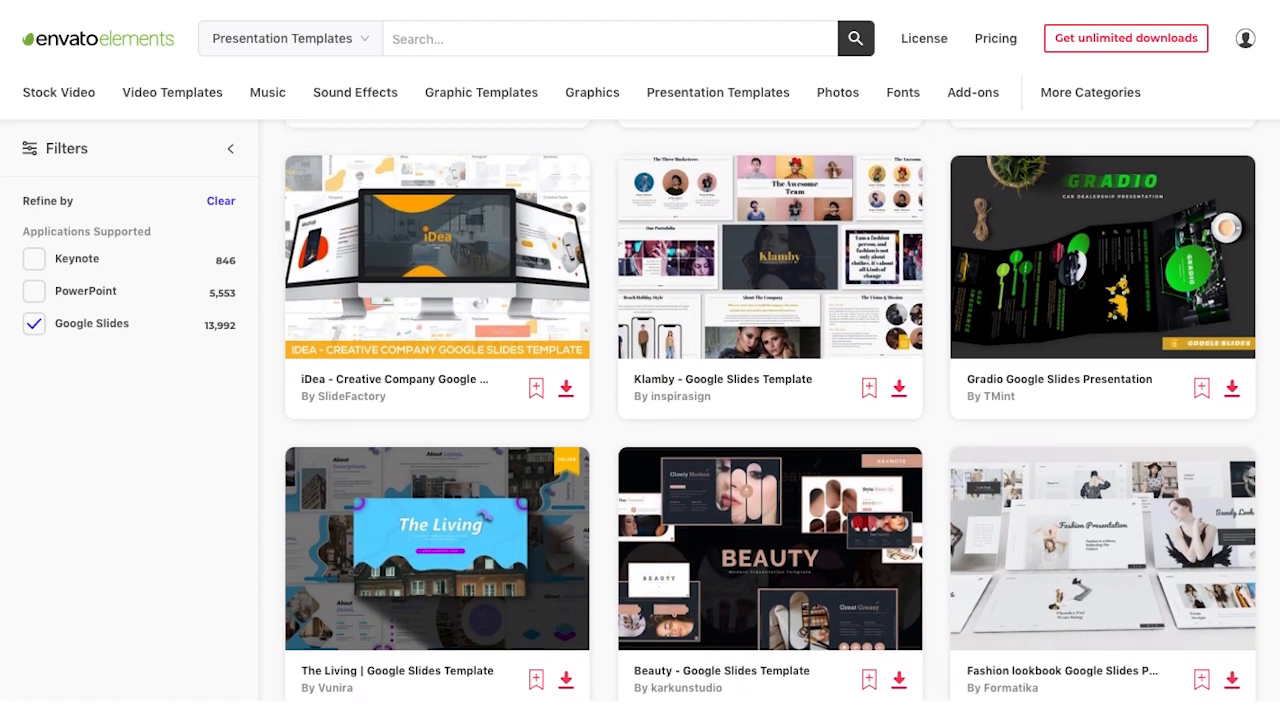
scroll(down, 3)
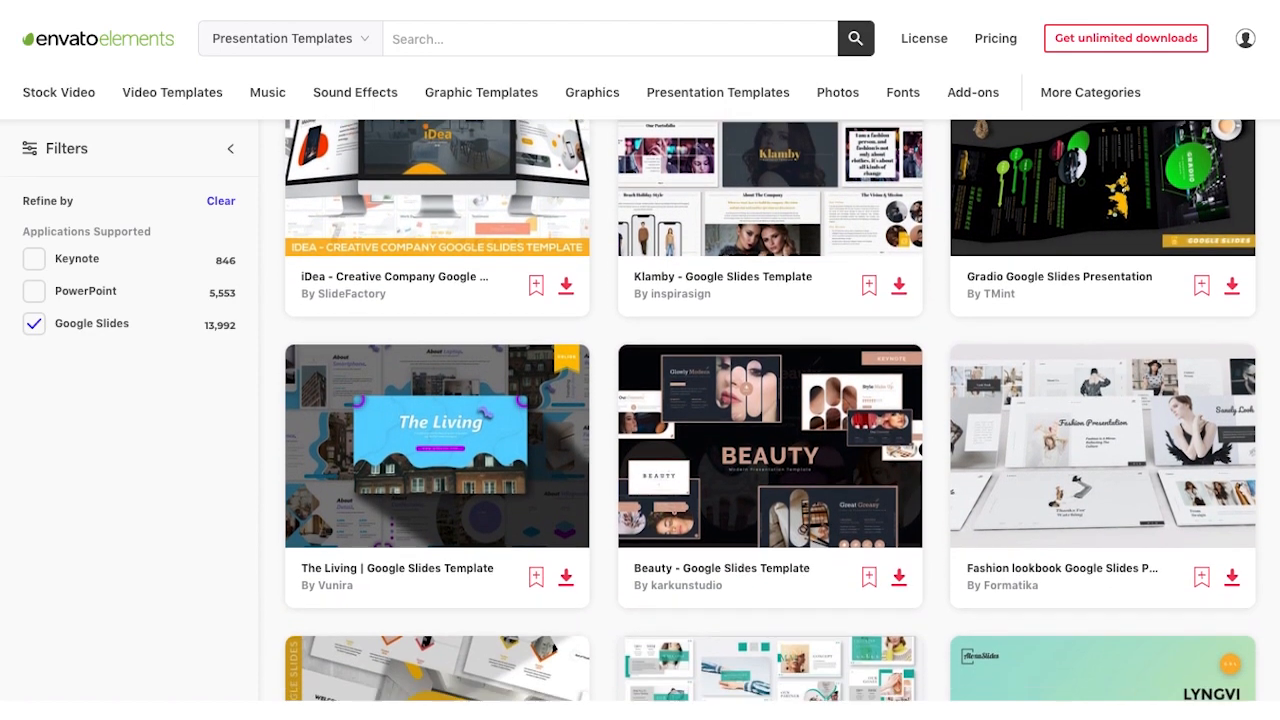
scroll(down, 3)
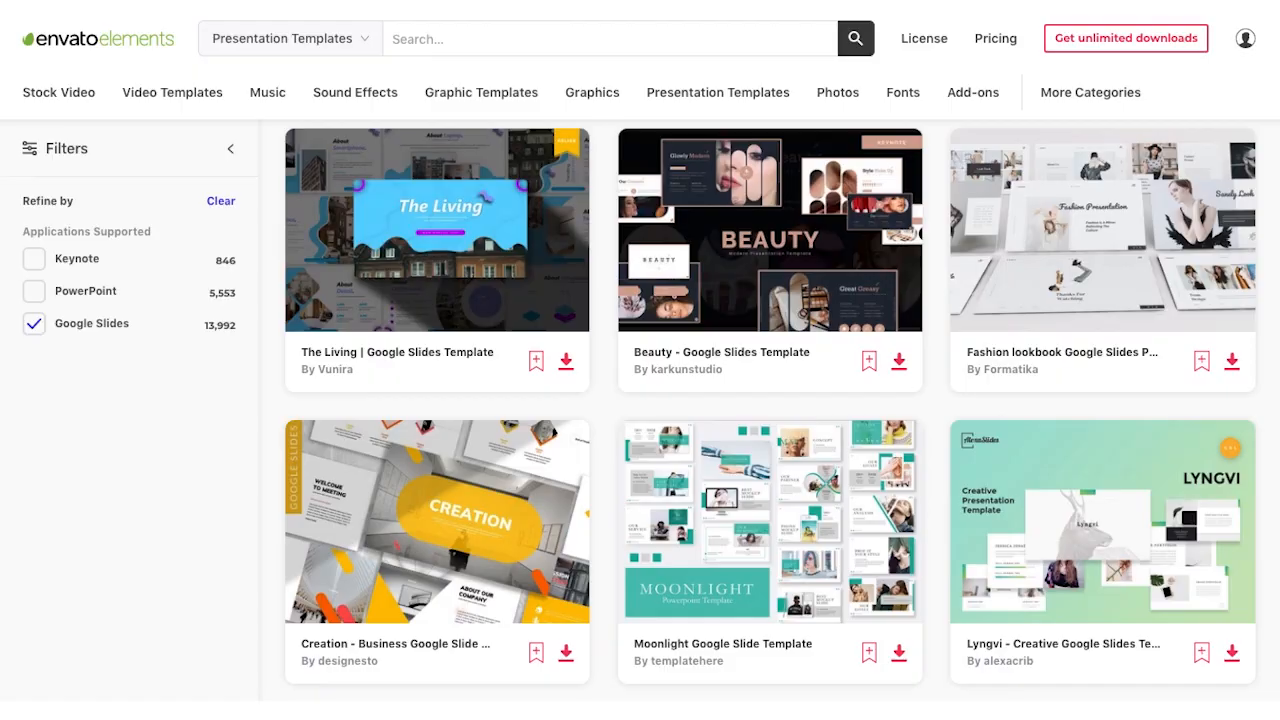